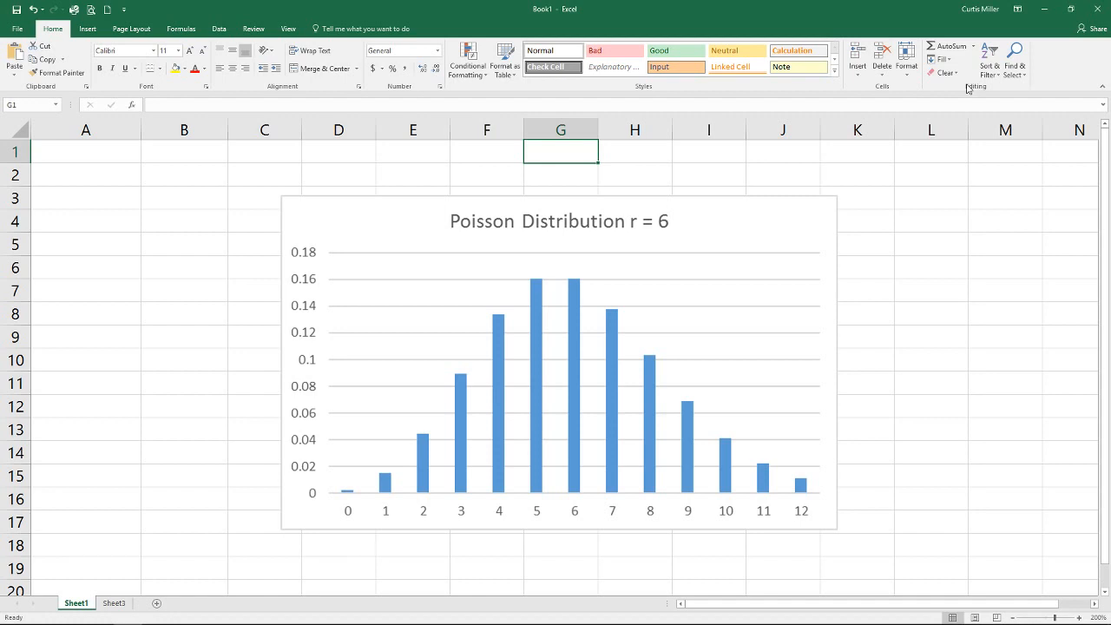
mouse_move(935, 250)
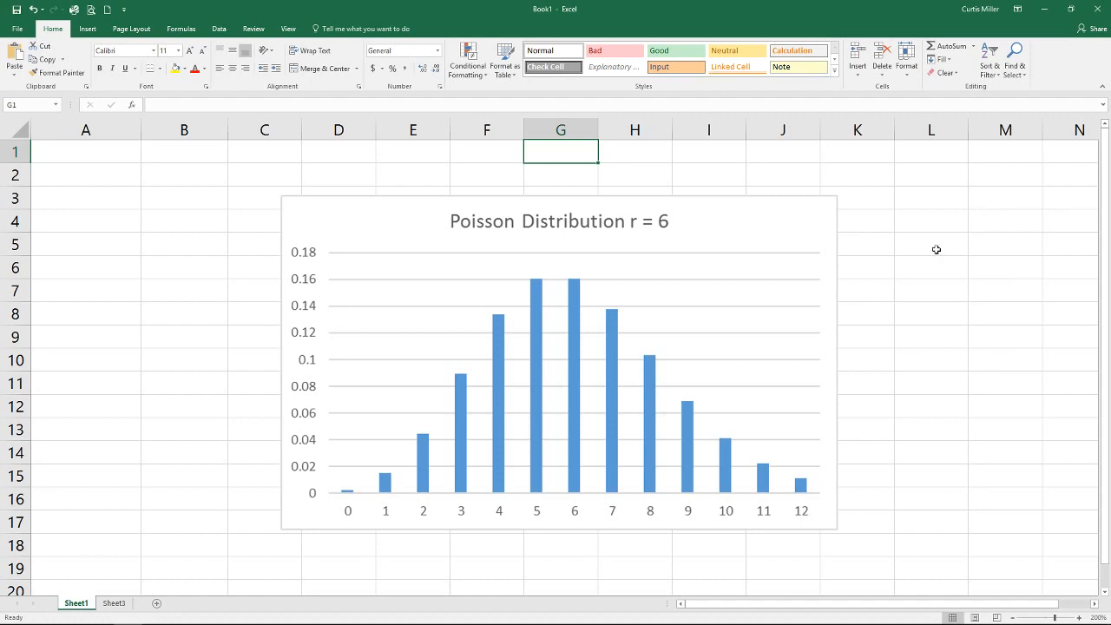
mouse_move(649, 229)
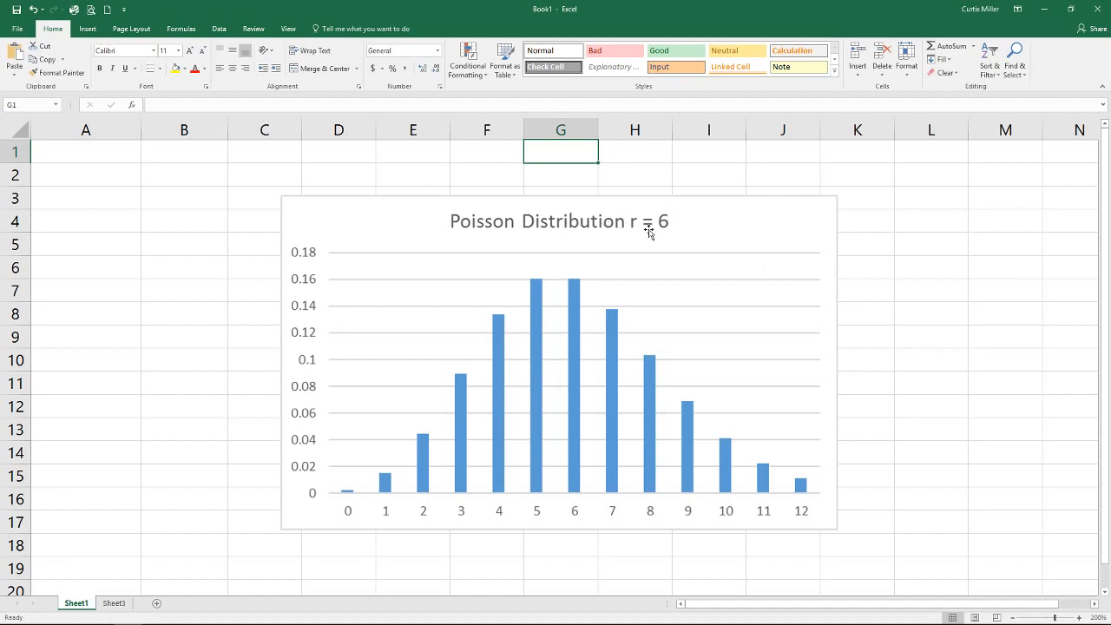
mouse_move(552, 305)
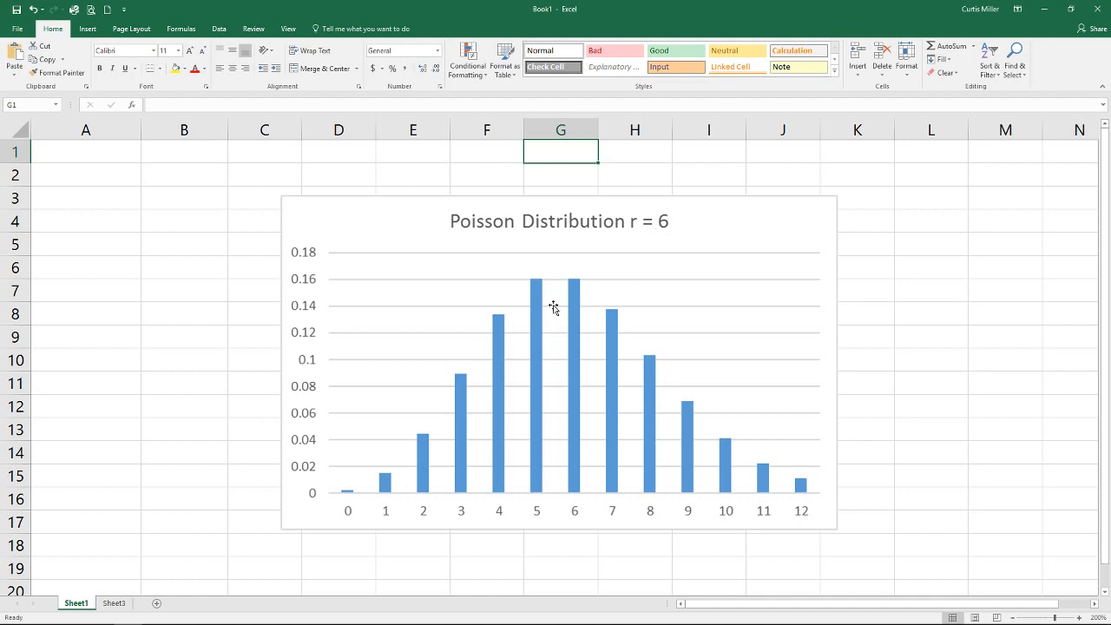
mouse_move(545, 329)
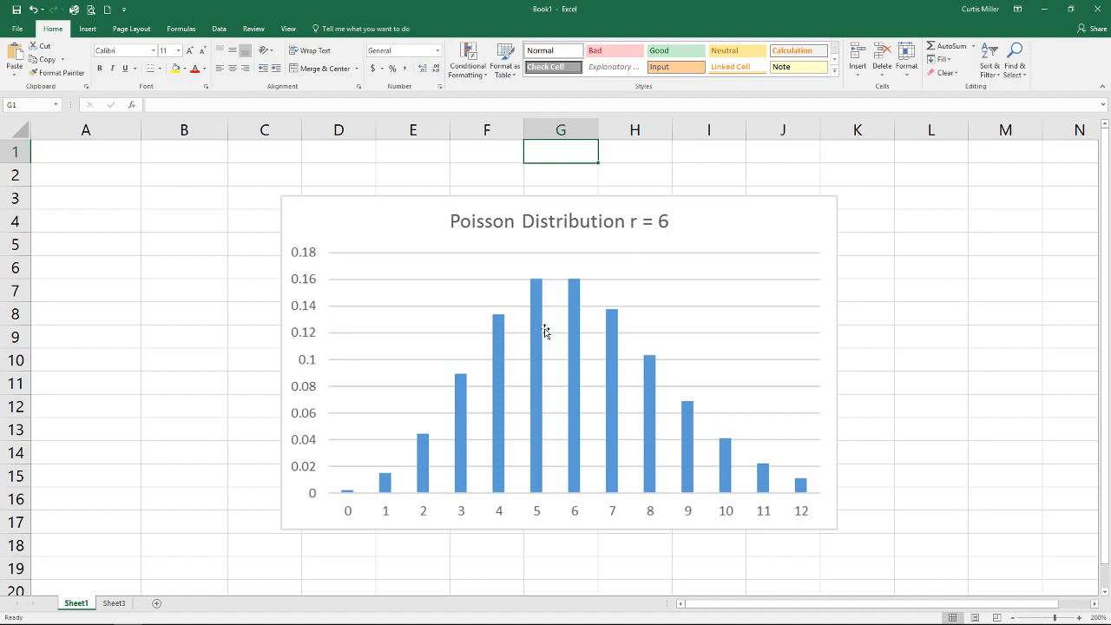
mouse_move(427, 466)
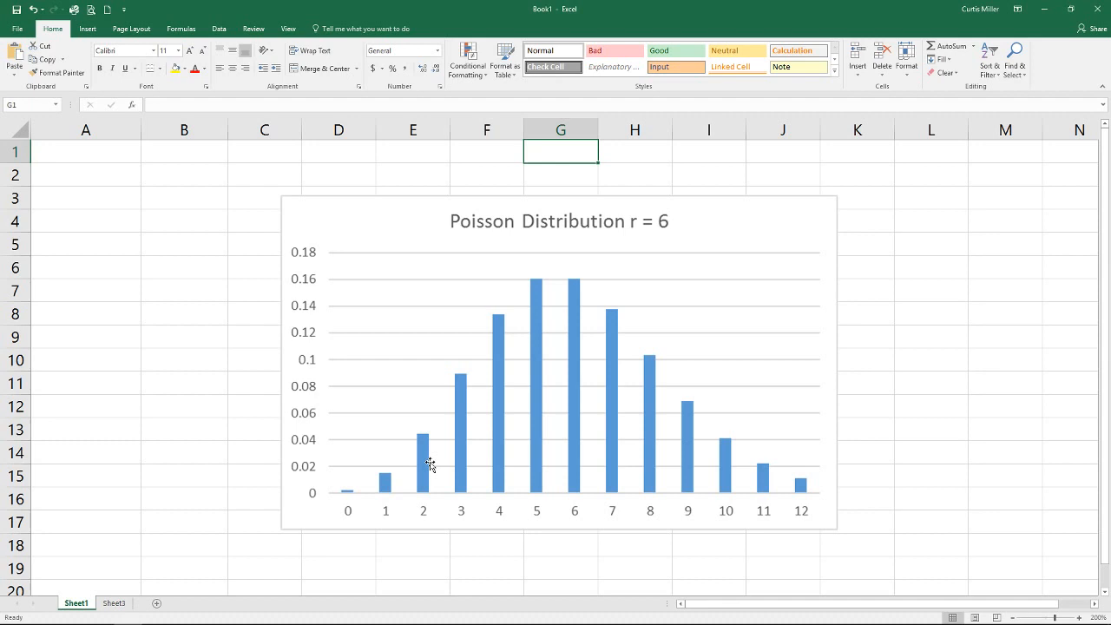
mouse_move(560, 288)
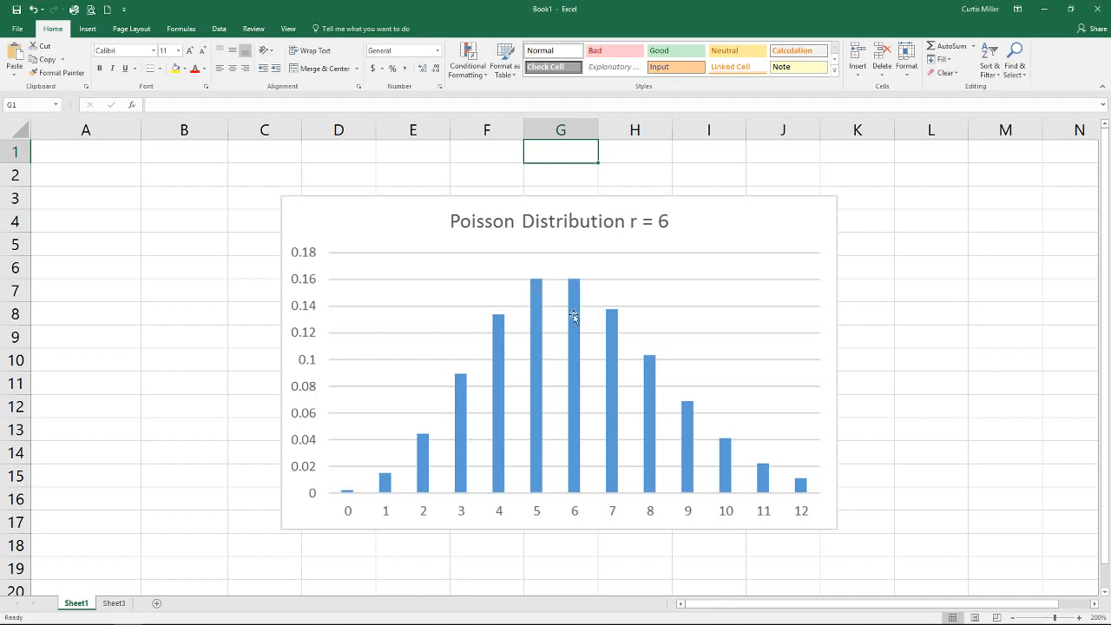
mouse_move(557, 267)
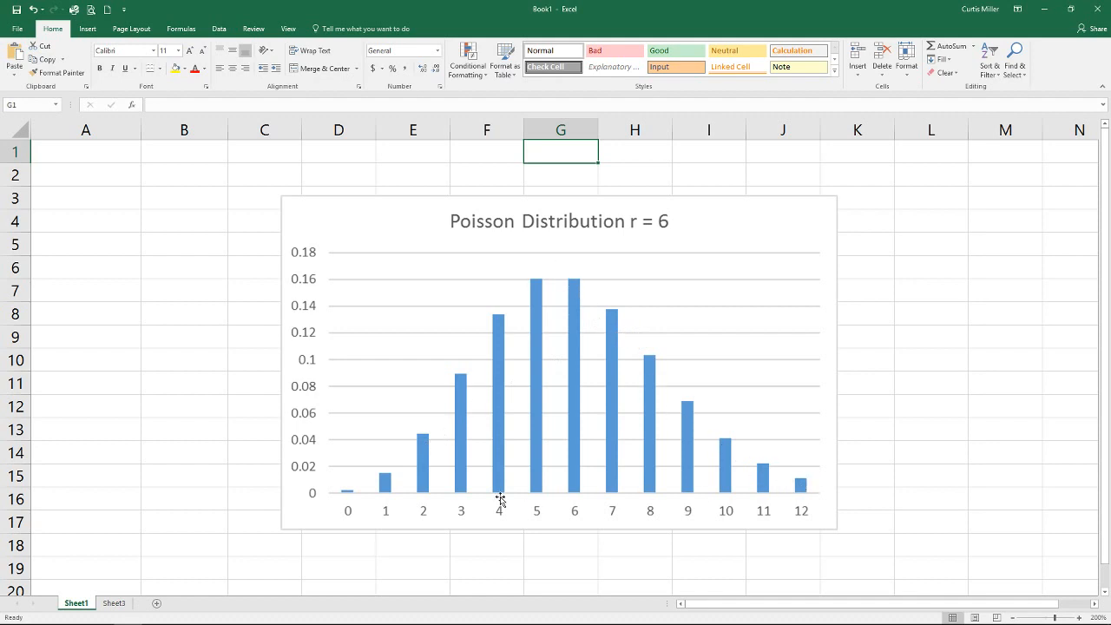
mouse_move(795, 486)
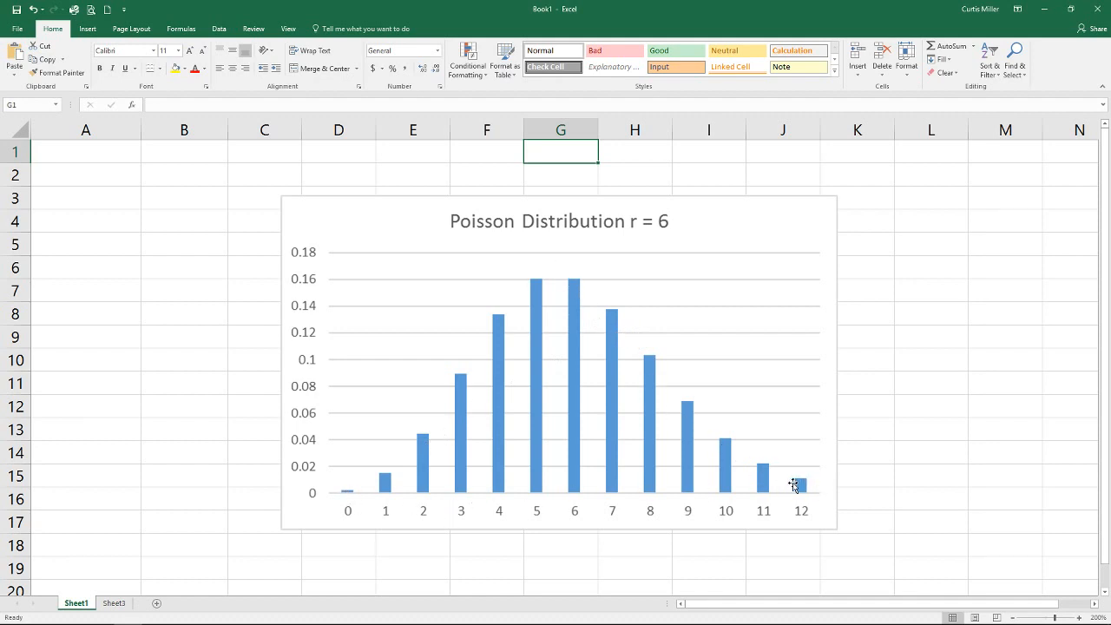
mouse_move(791, 482)
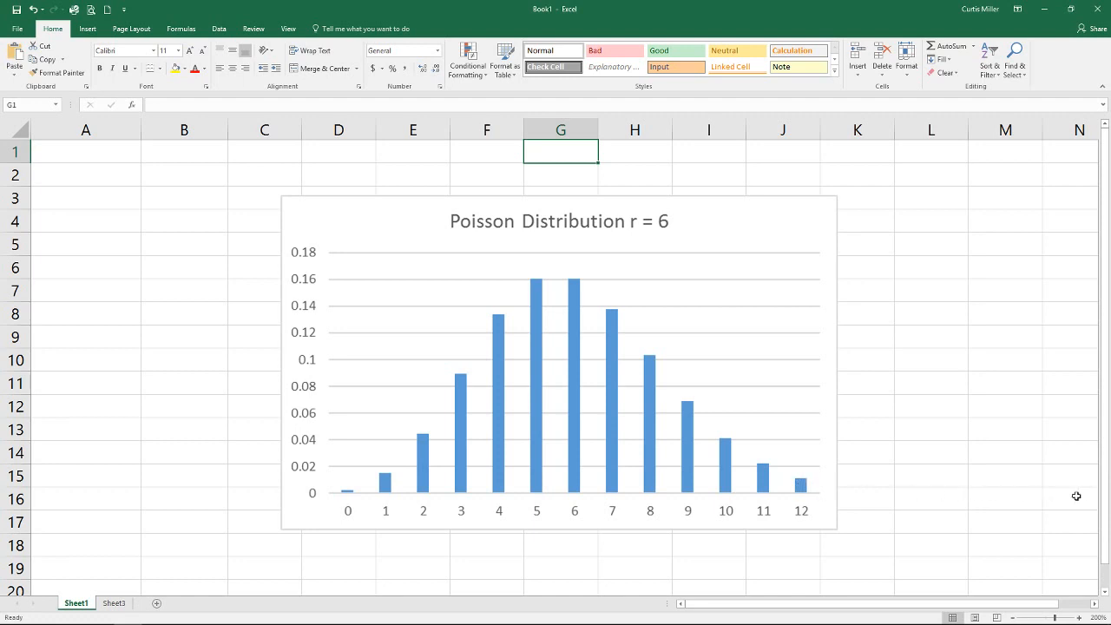
mouse_move(801, 488)
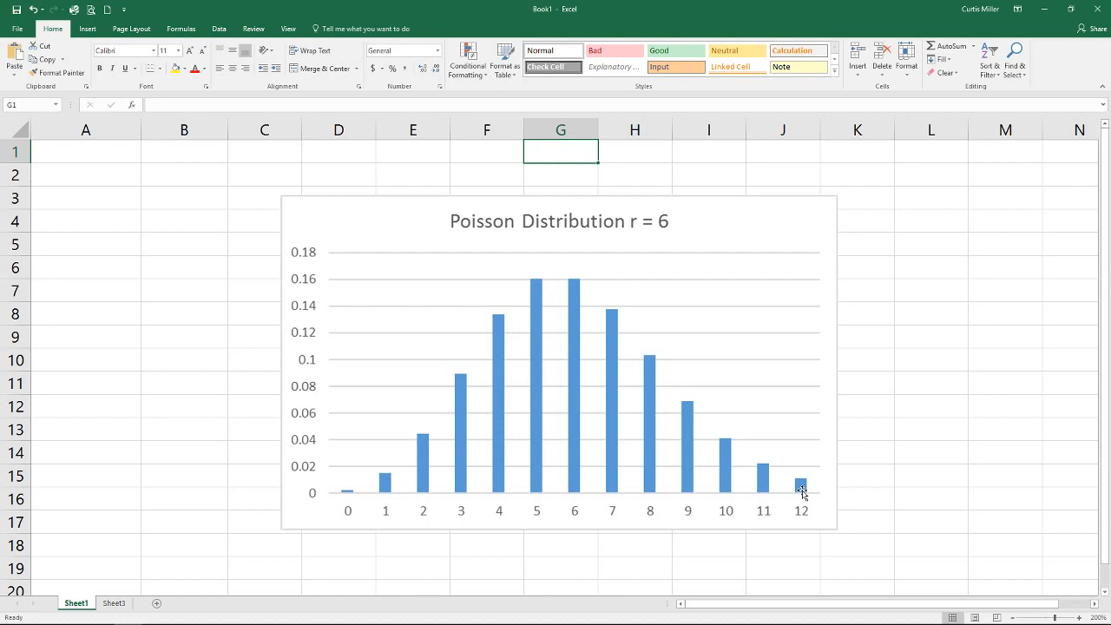
mouse_move(619, 271)
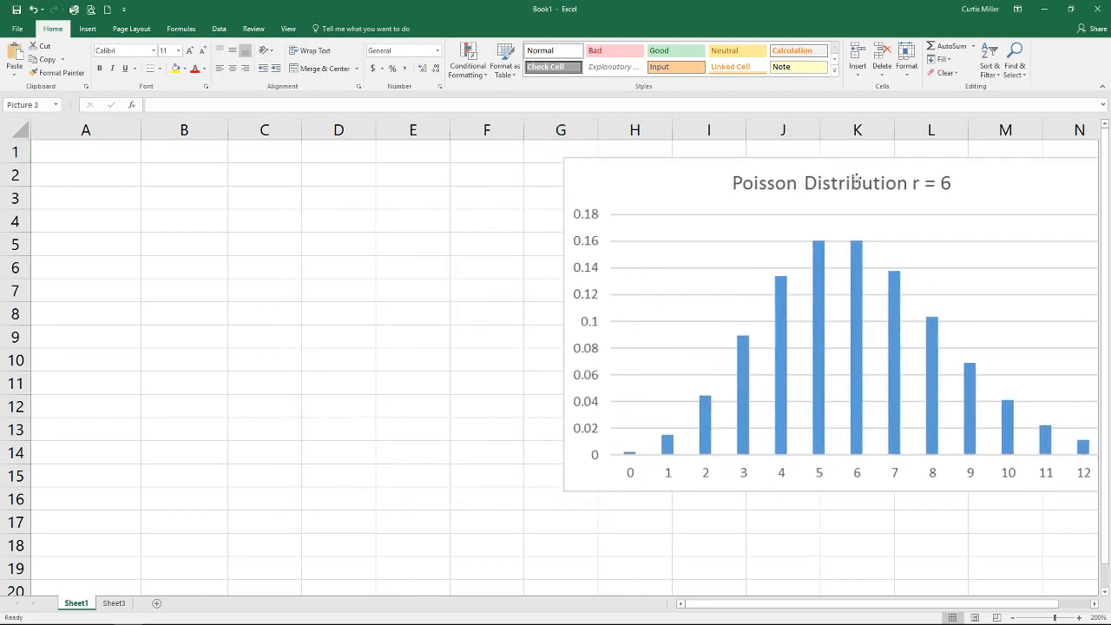
- Enter 'Arrival Rate', 6, 'Per Hour' across row 1 and label A3 as P(6)
click(85, 153)
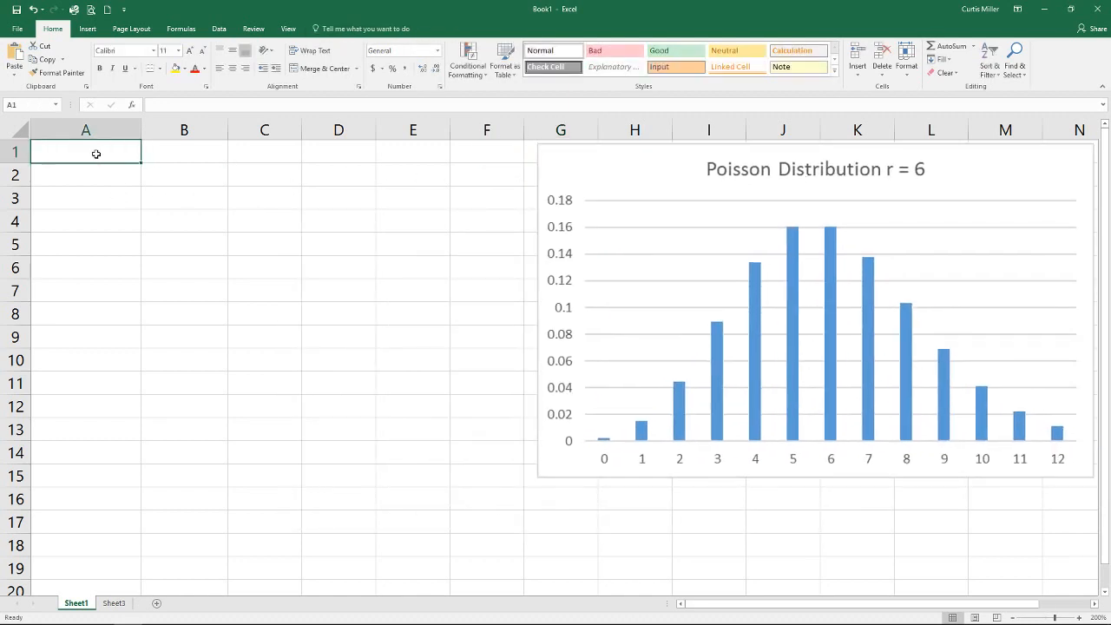
text(Arrival Rate)
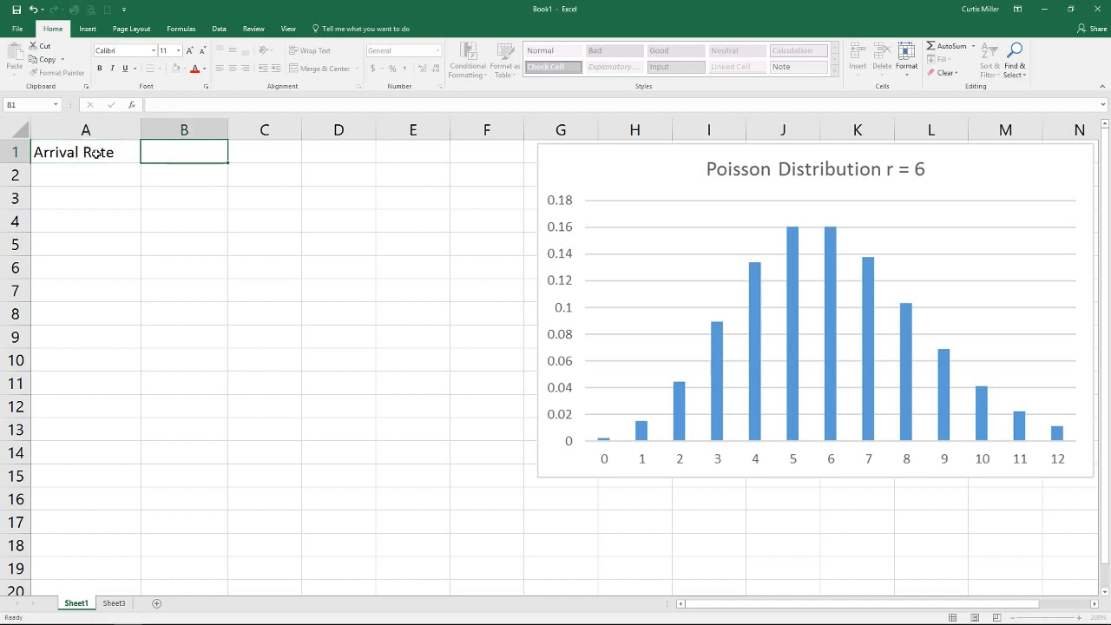
text(Per Hour)
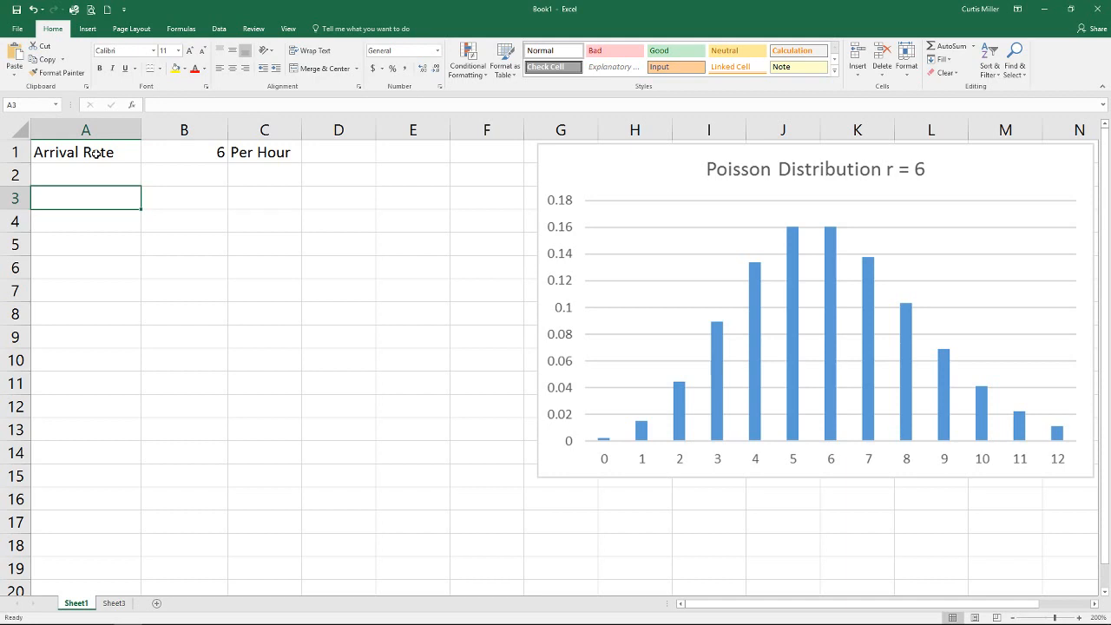
text(P(6))
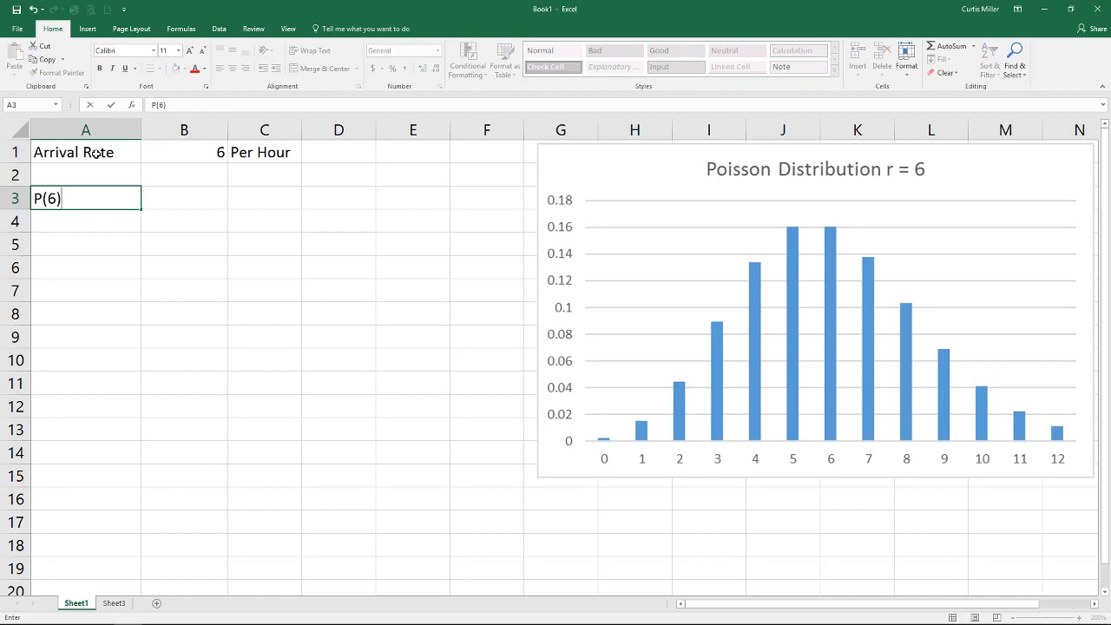
- Begin a POISSON.DIST formula in B3 using the =poiss autocomplete
click(184, 197)
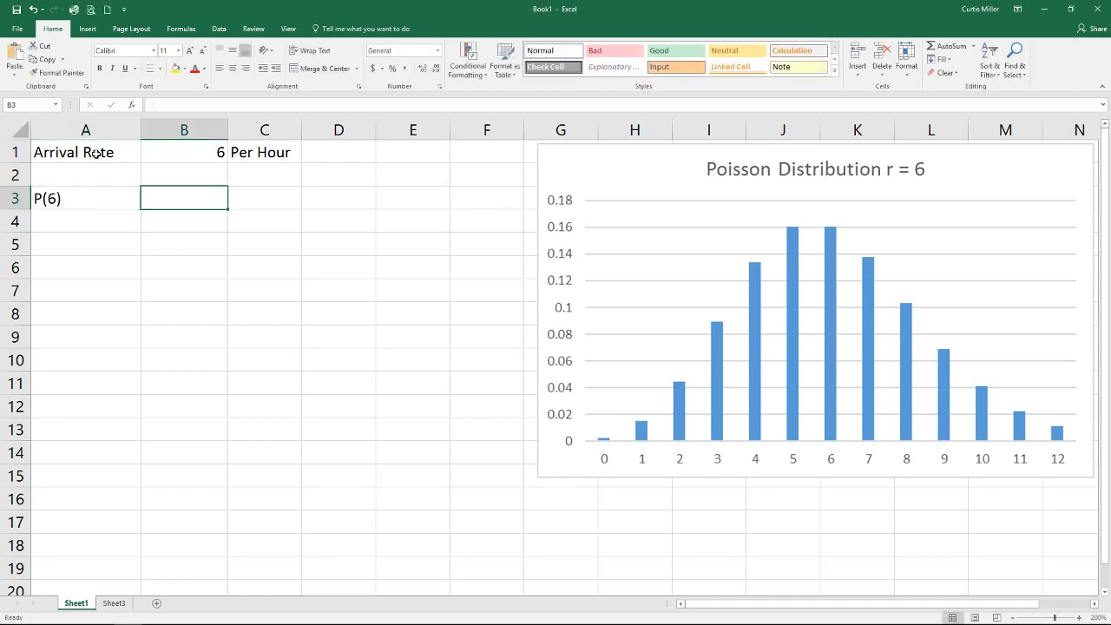
text(=)
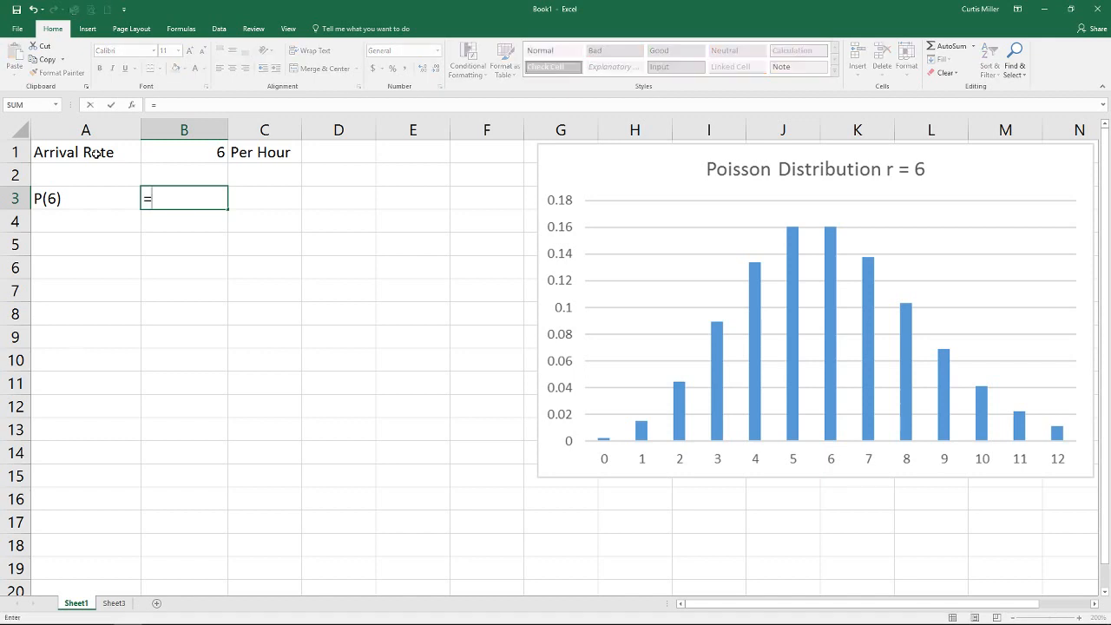
text(poiss)
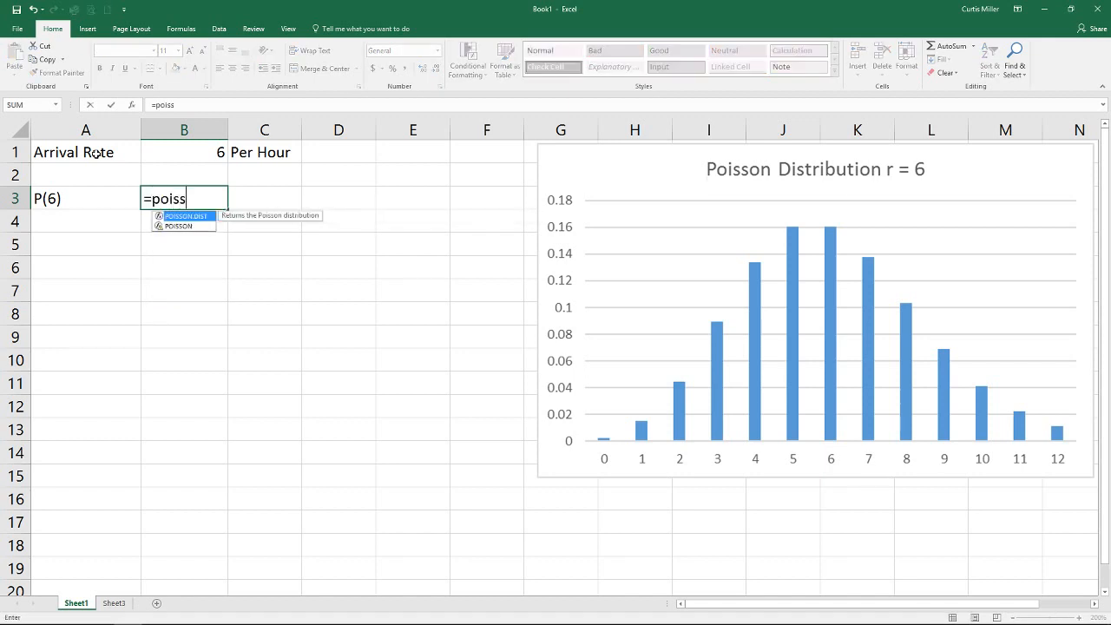
mouse_move(217, 245)
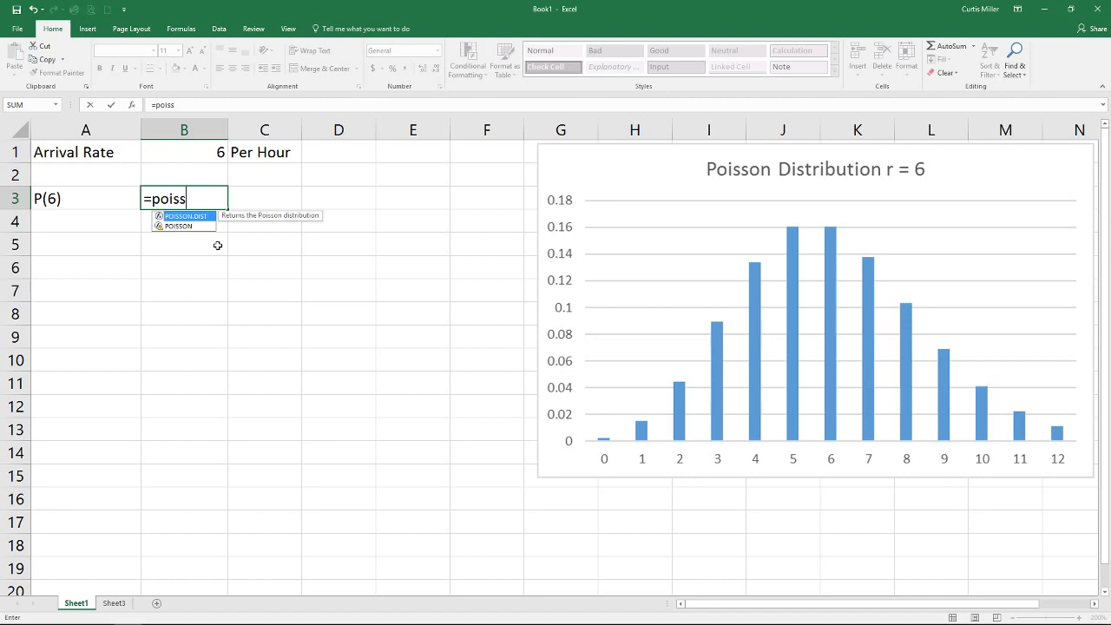
mouse_move(180, 232)
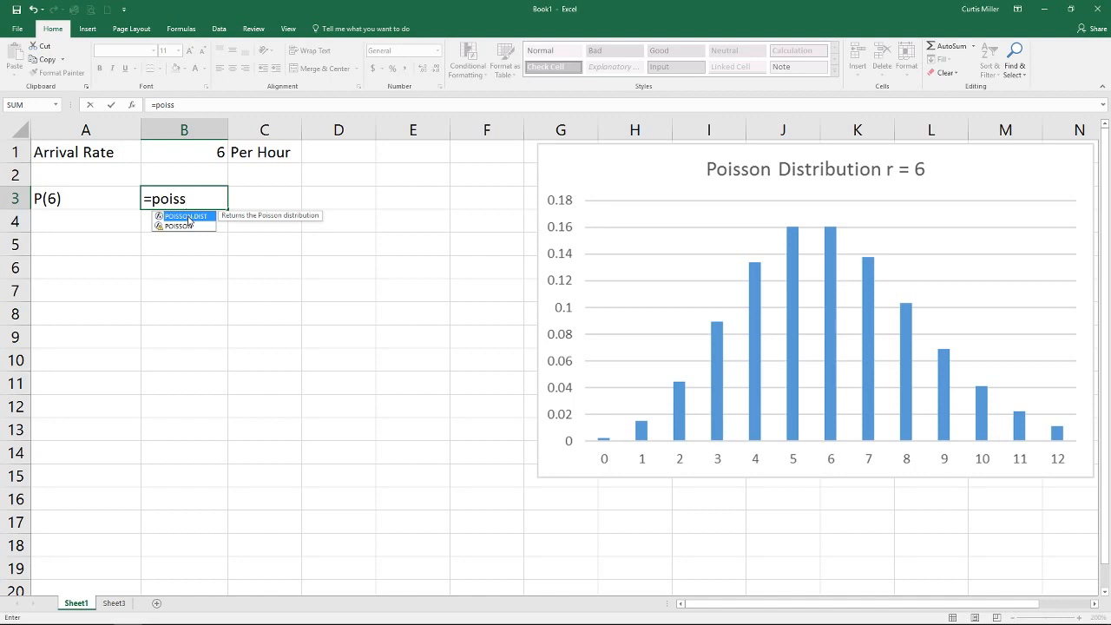
mouse_move(205, 217)
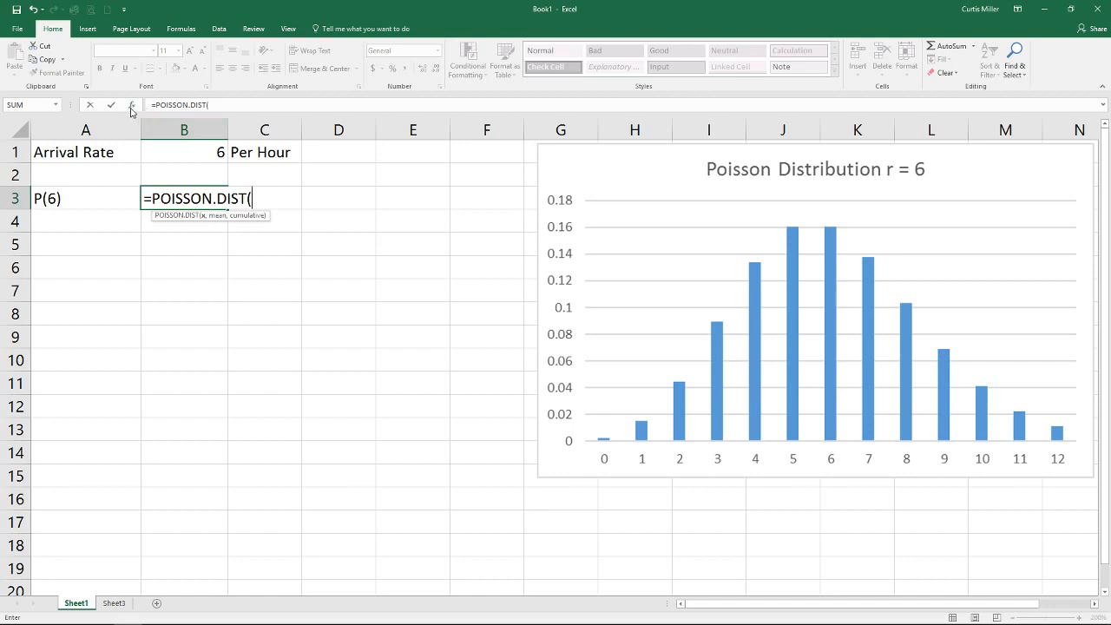
mouse_move(132, 106)
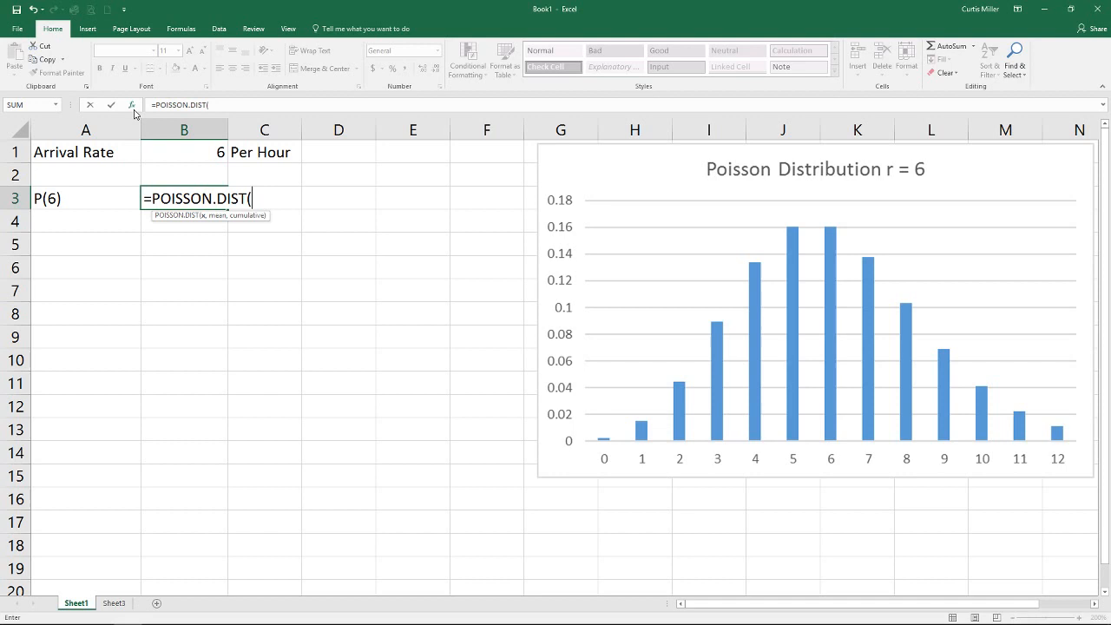
mouse_move(132, 111)
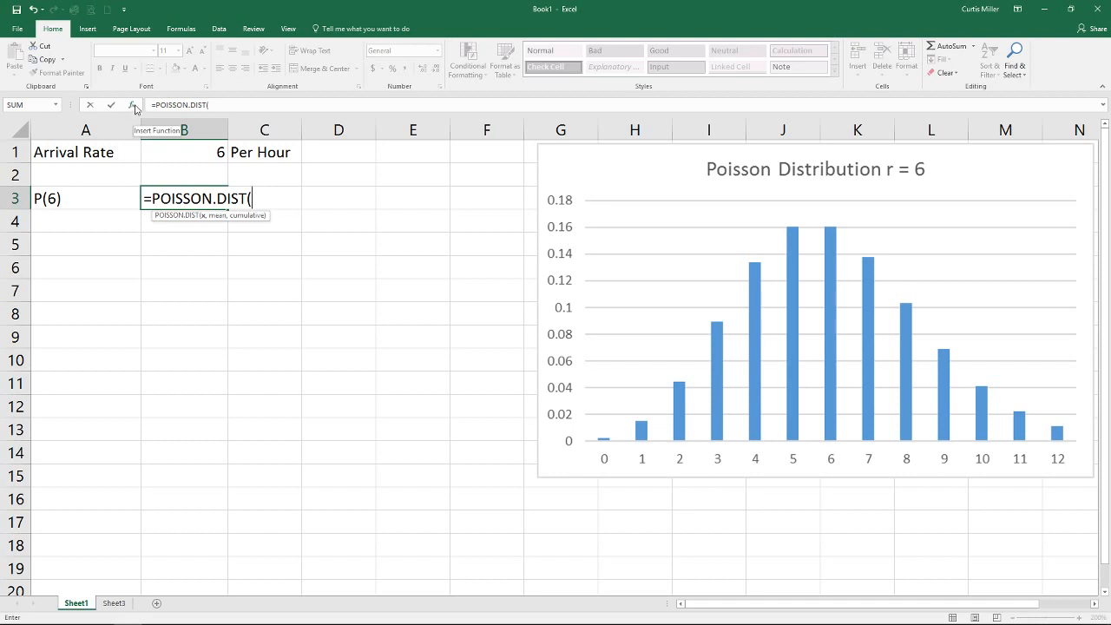
- Complete B3 as POISSON.DIST(6,$B$1,FALSE) via Function Arguments, giving 0.1606231
click(132, 106)
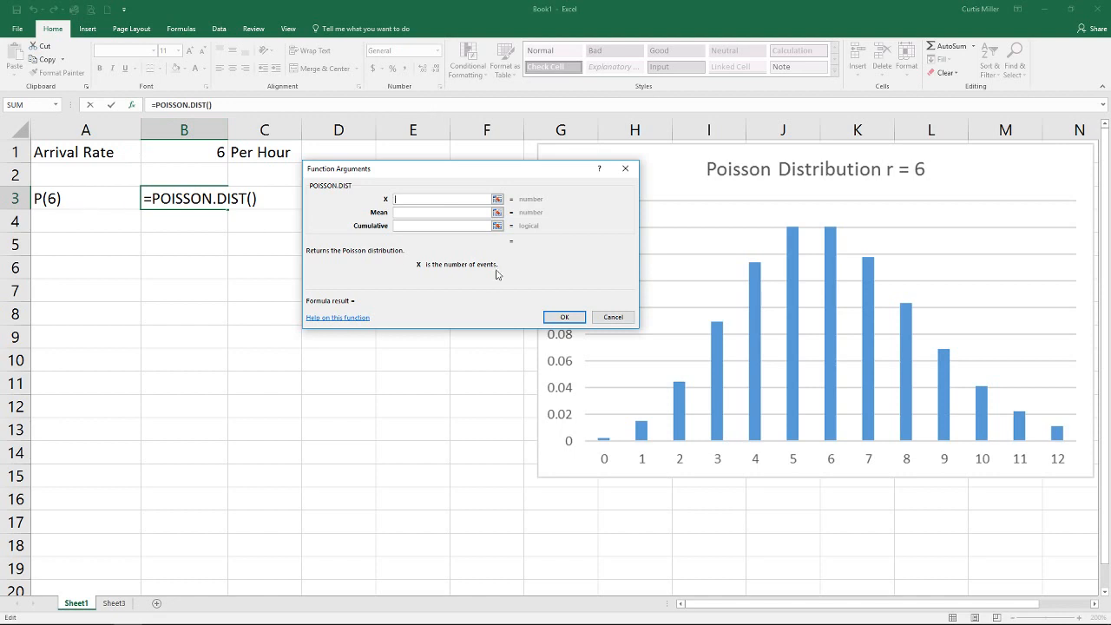
text(6)
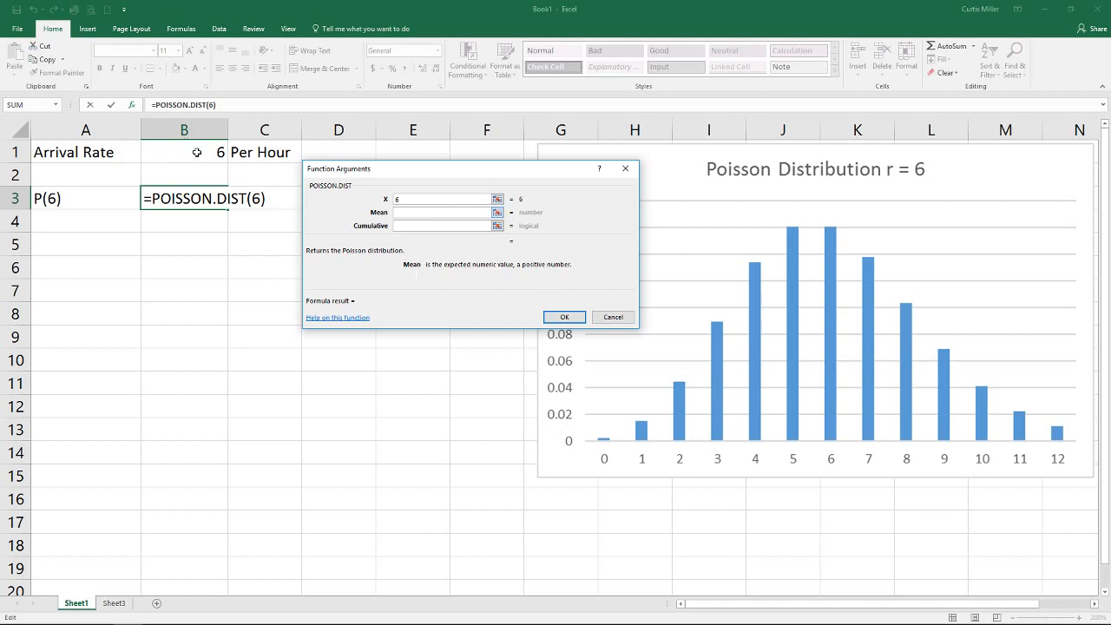
click(184, 153)
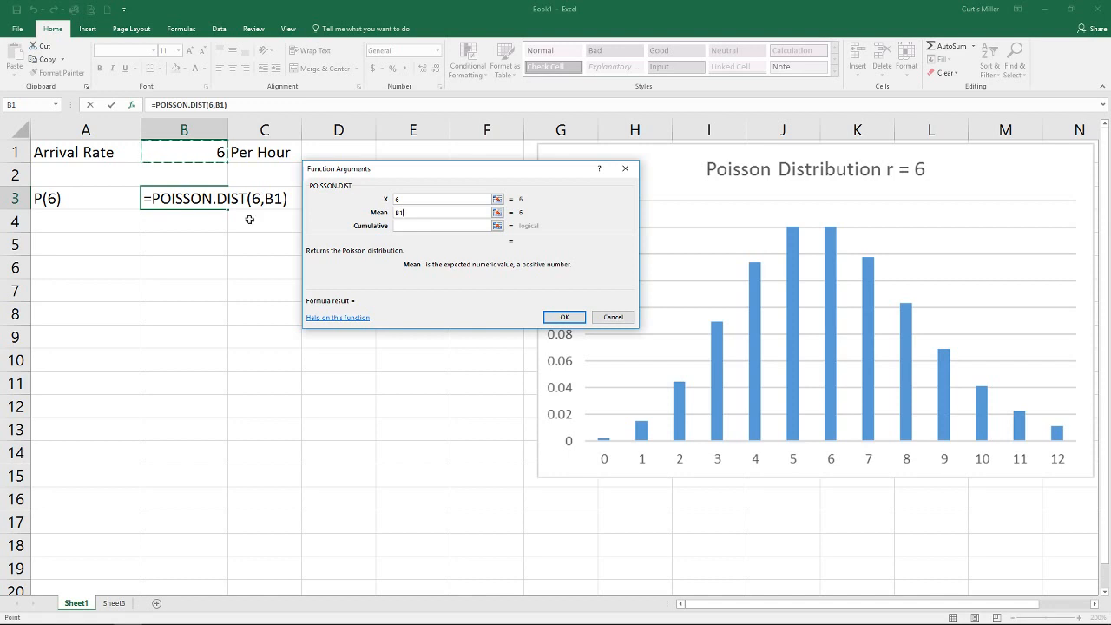
key(F4)
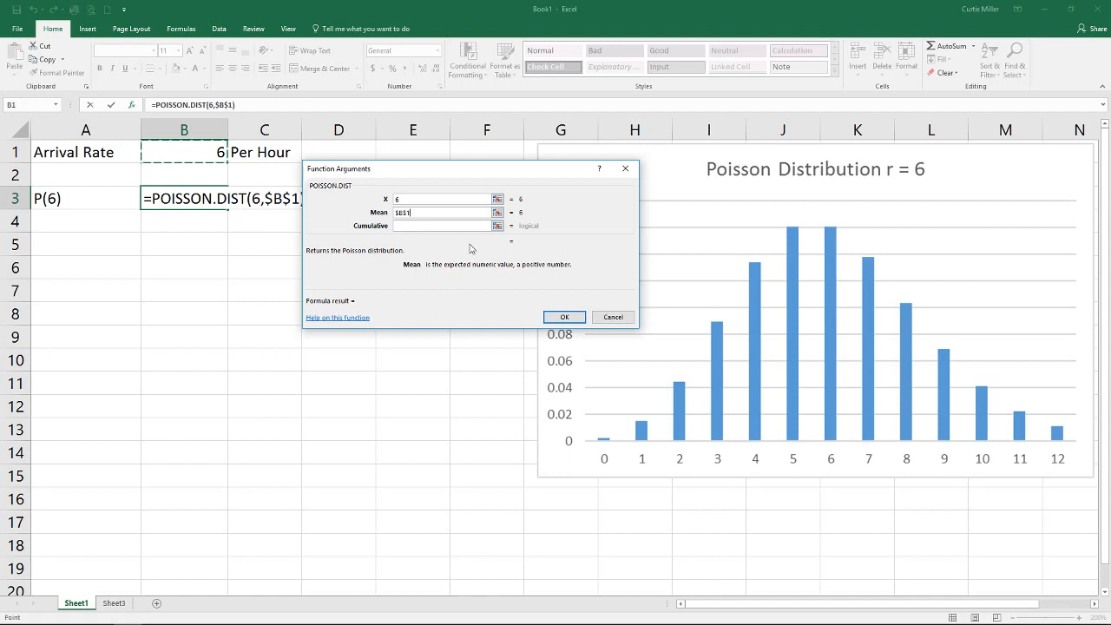
click(437, 226)
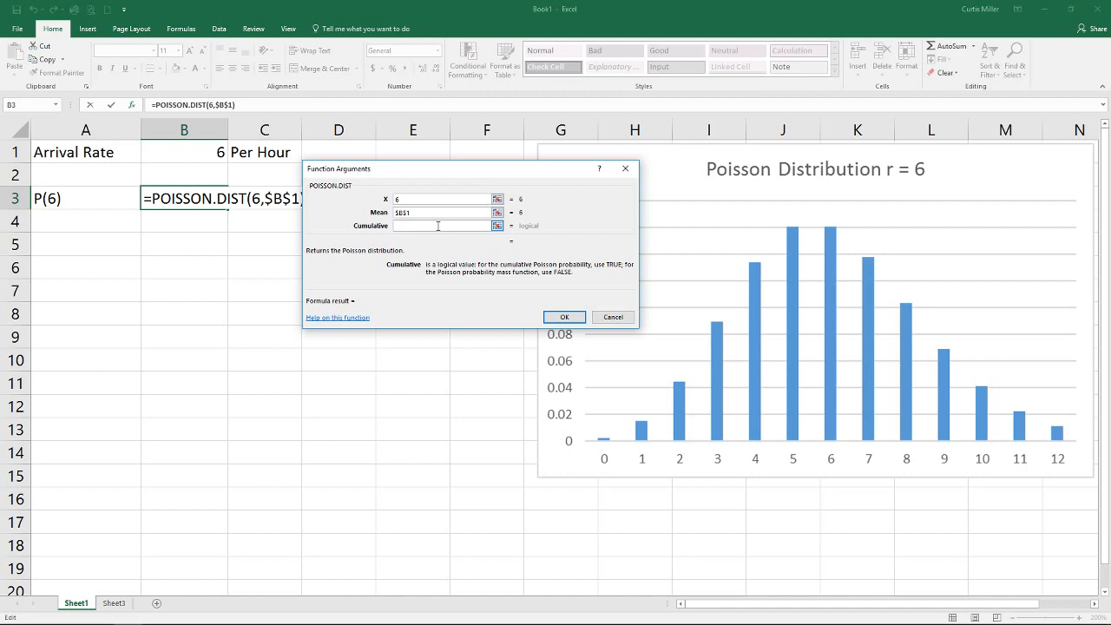
text(false)
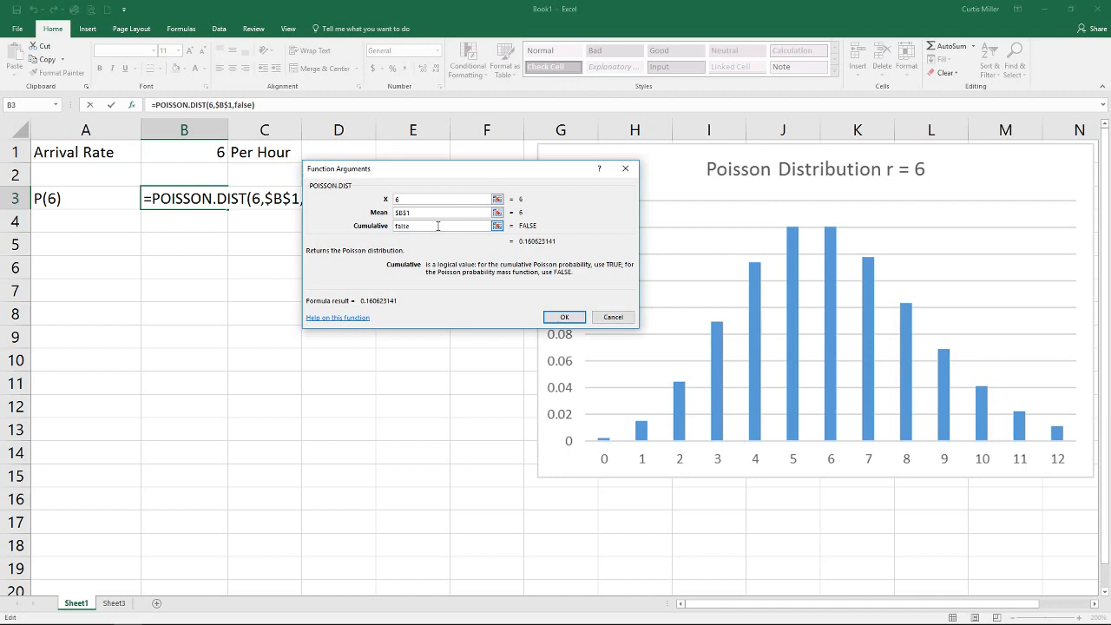
click(564, 315)
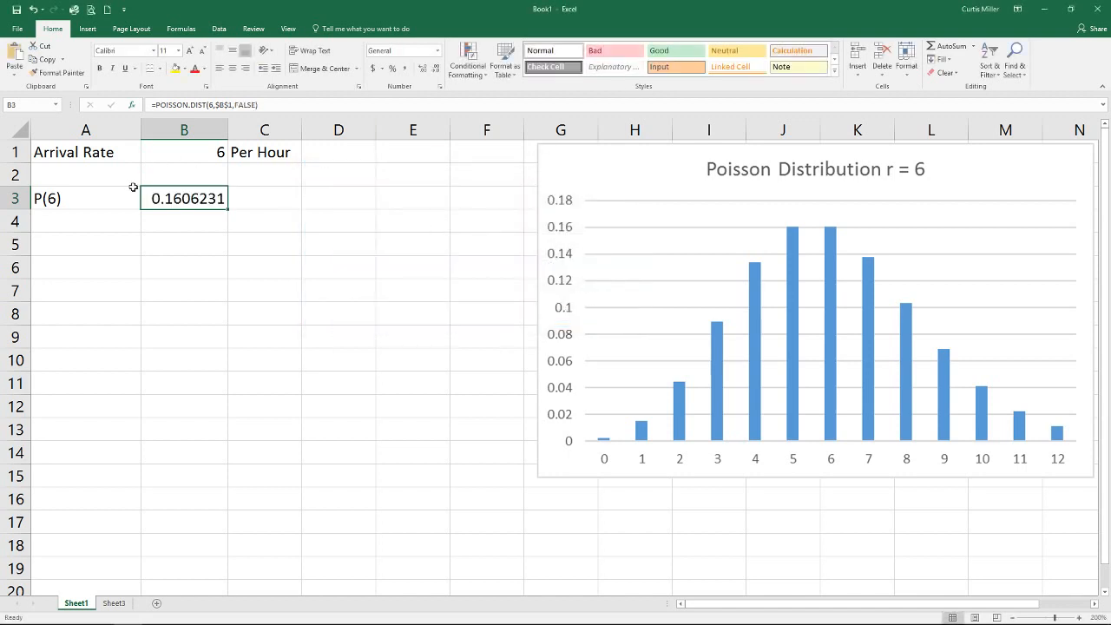
click(85, 222)
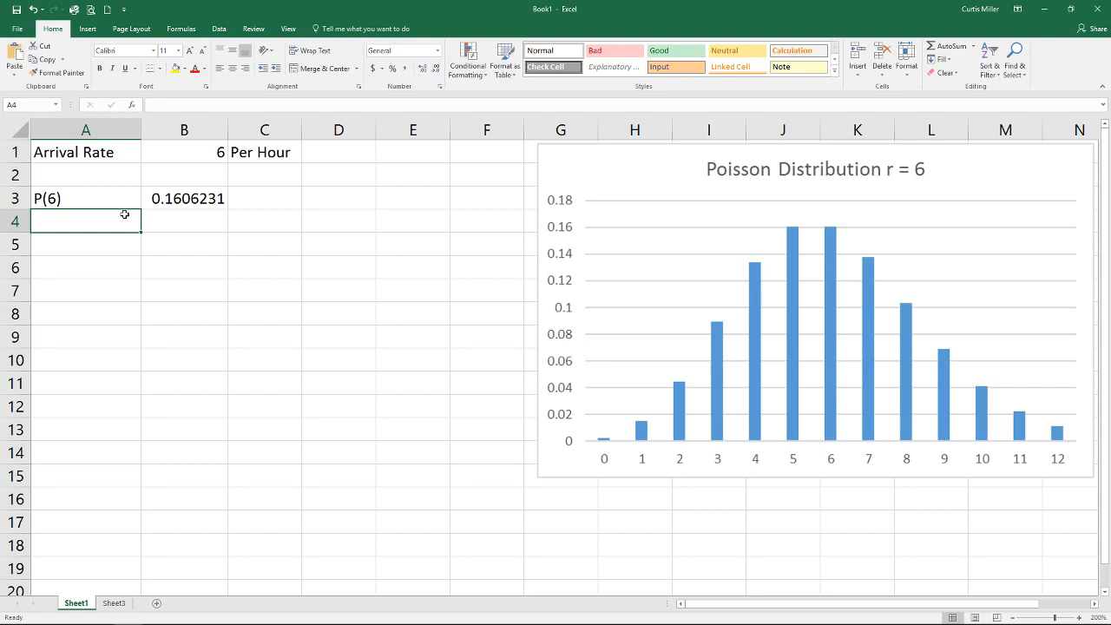
- Label A4 as P(<=6) and set B4's POISSON.DIST to cumulative TRUE, giving 0.6063028
text(P(<)
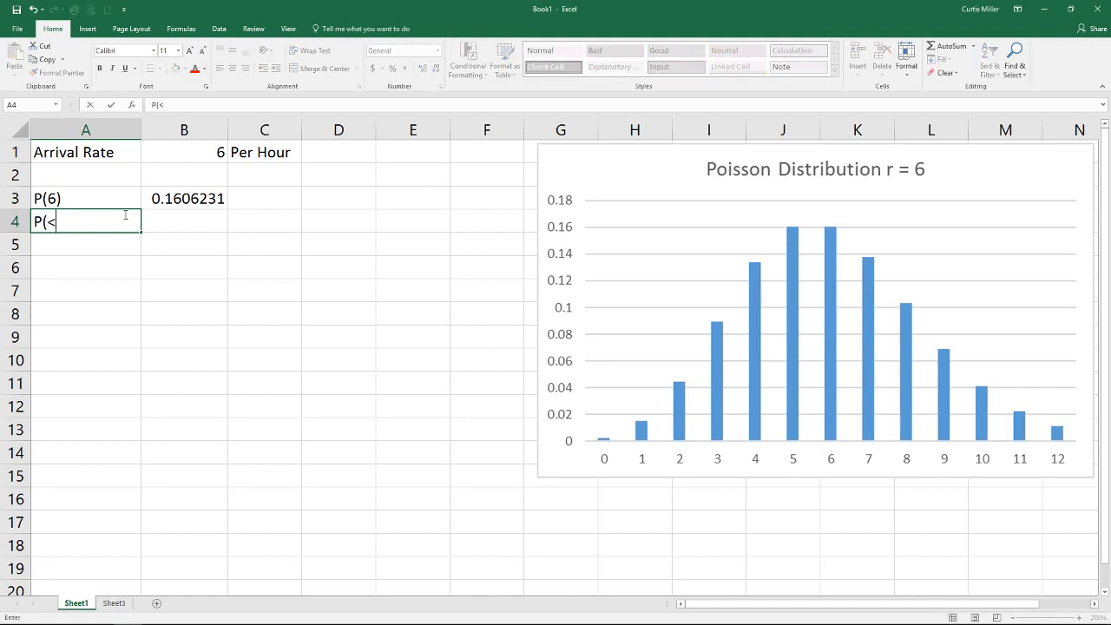
text(=6))
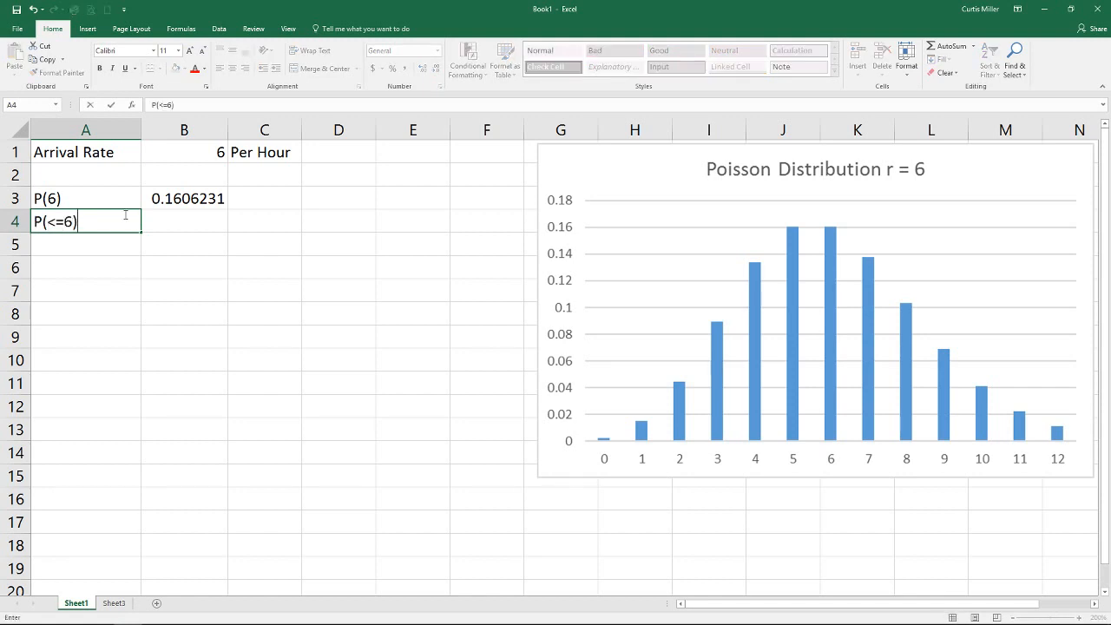
click(184, 222)
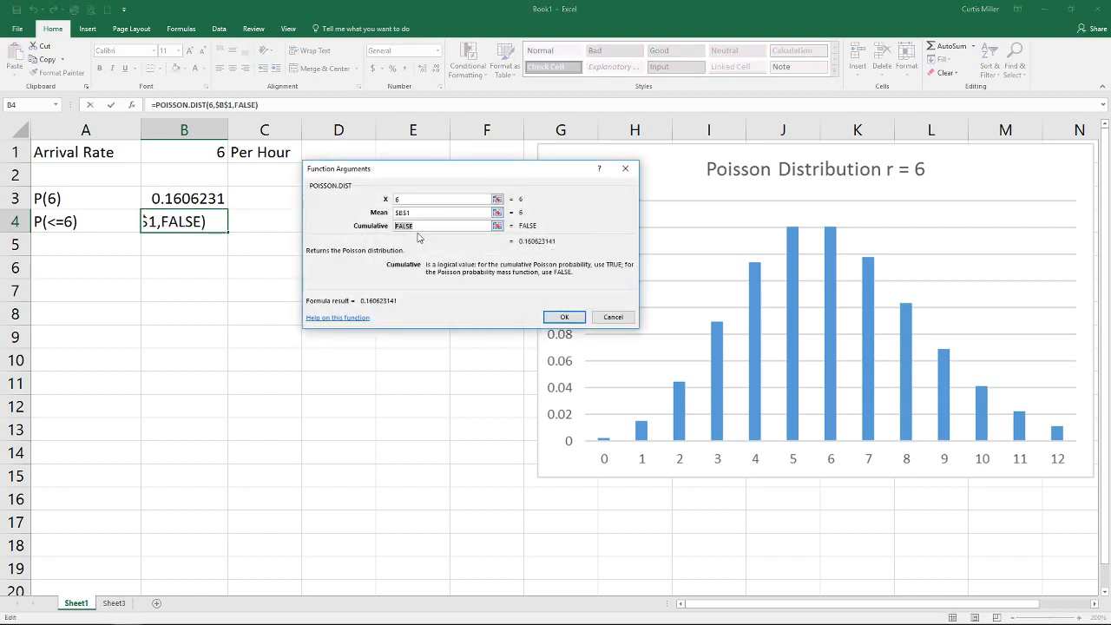
text(true)
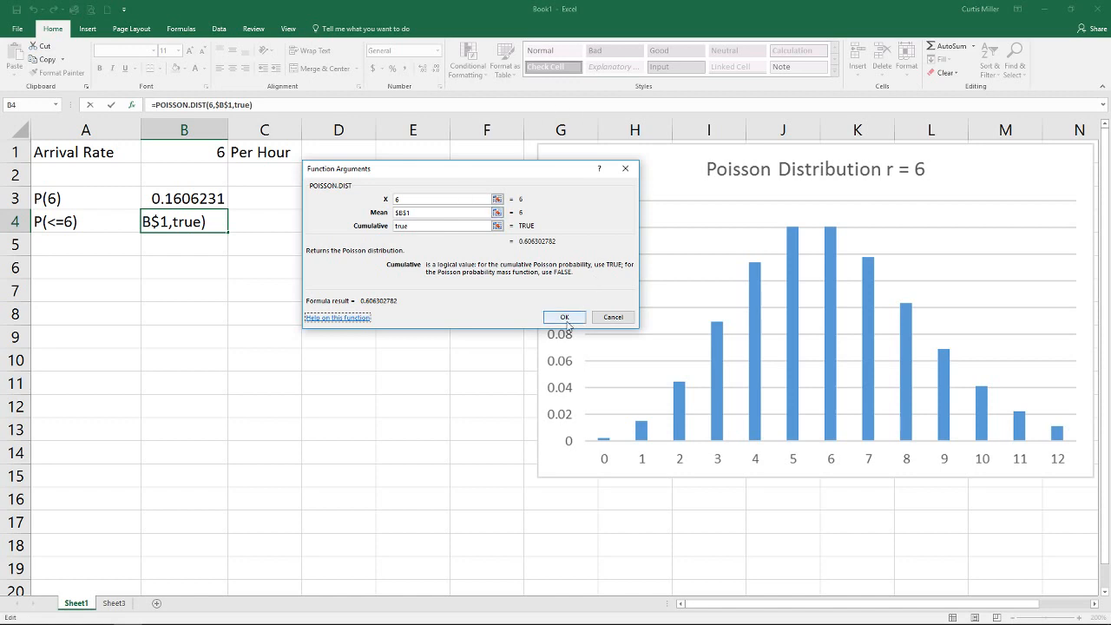
click(564, 316)
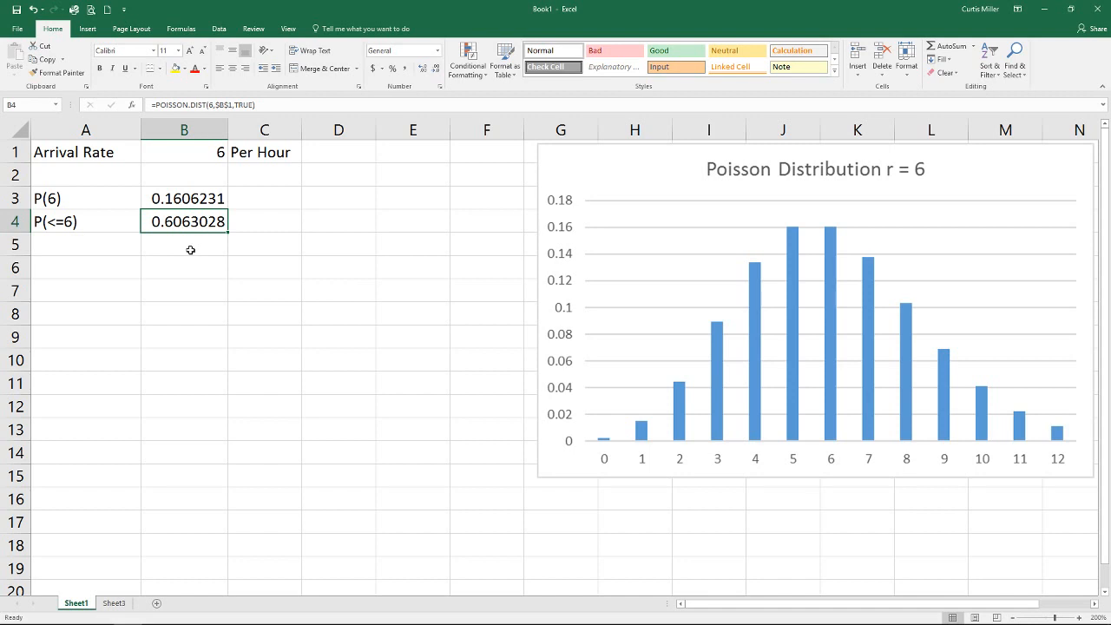
click(84, 243)
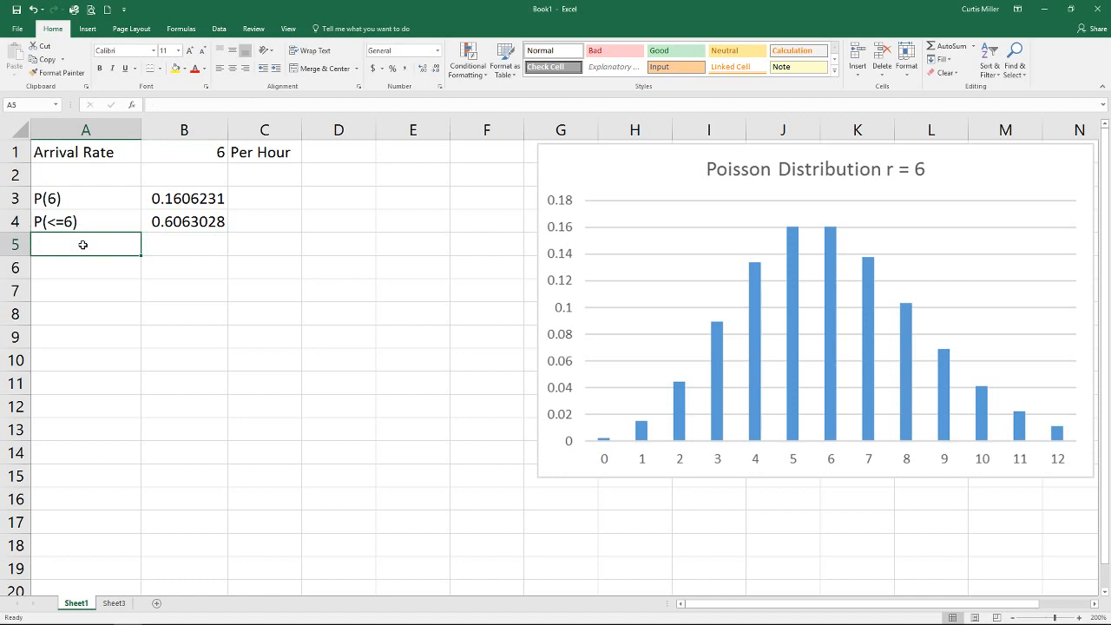
- Label A5 as P(<6) and make B5 a cumulative POISSON.DIST with X = 5, giving 0.4456796
text(P()
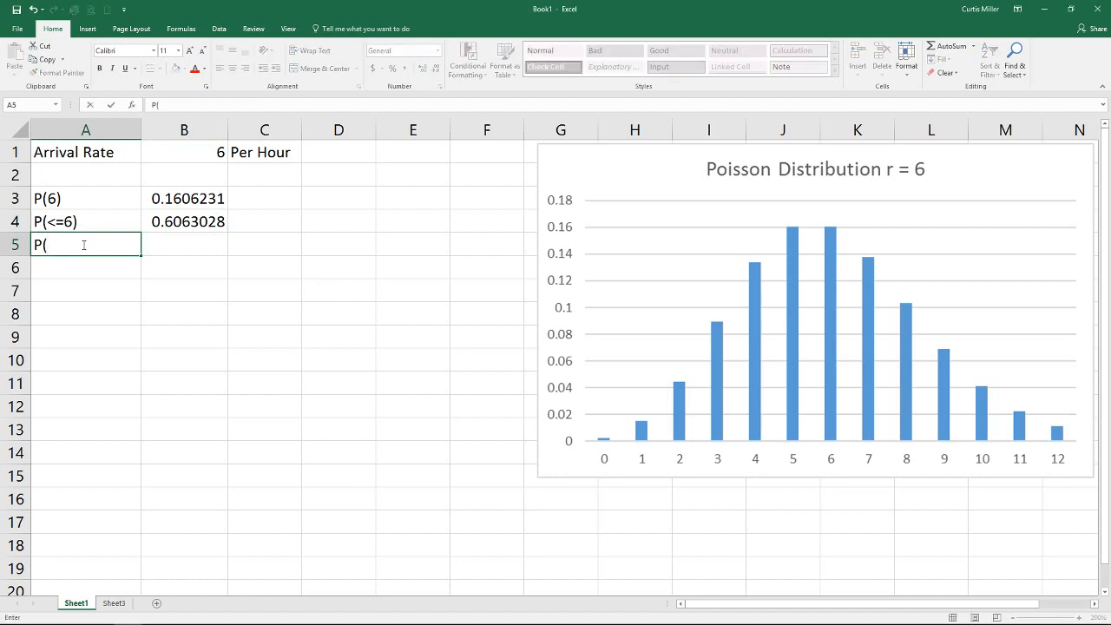
text(P(<6))
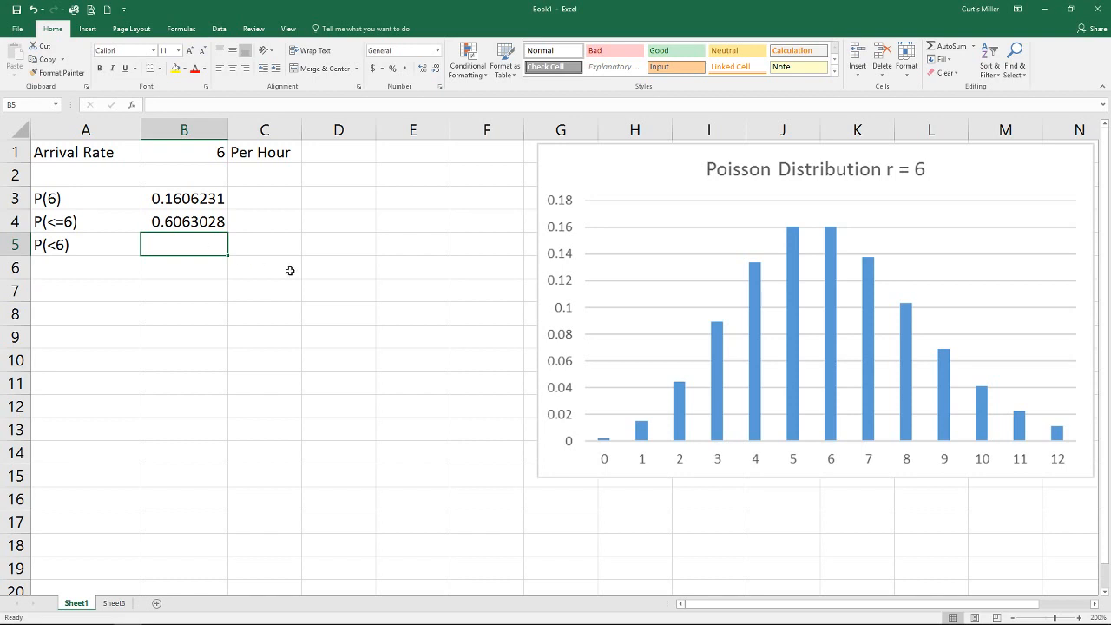
mouse_move(822, 247)
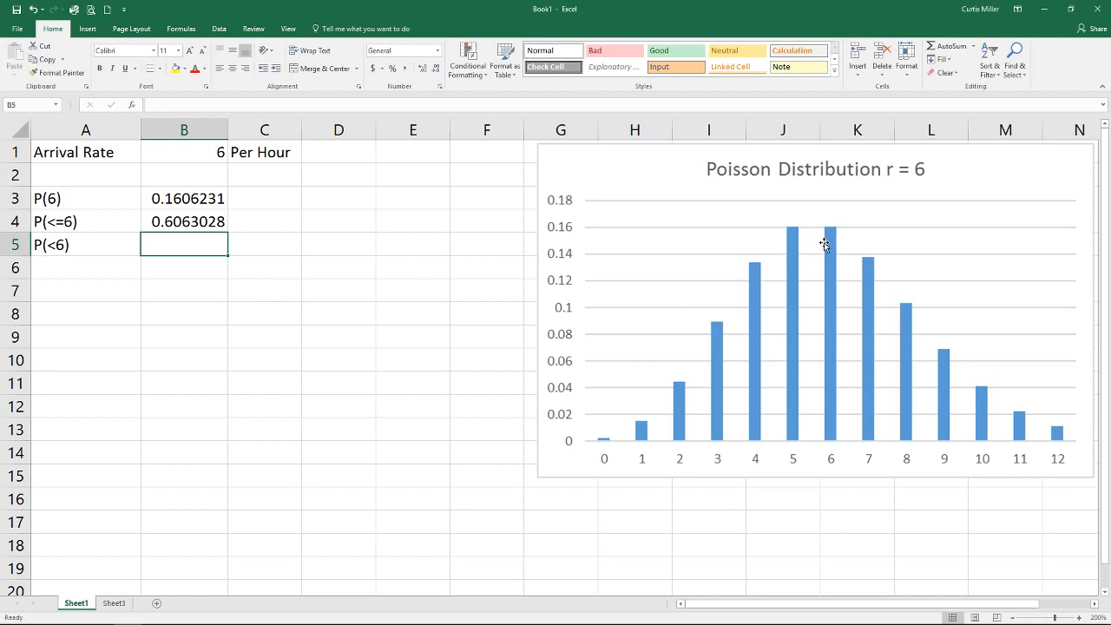
mouse_move(805, 260)
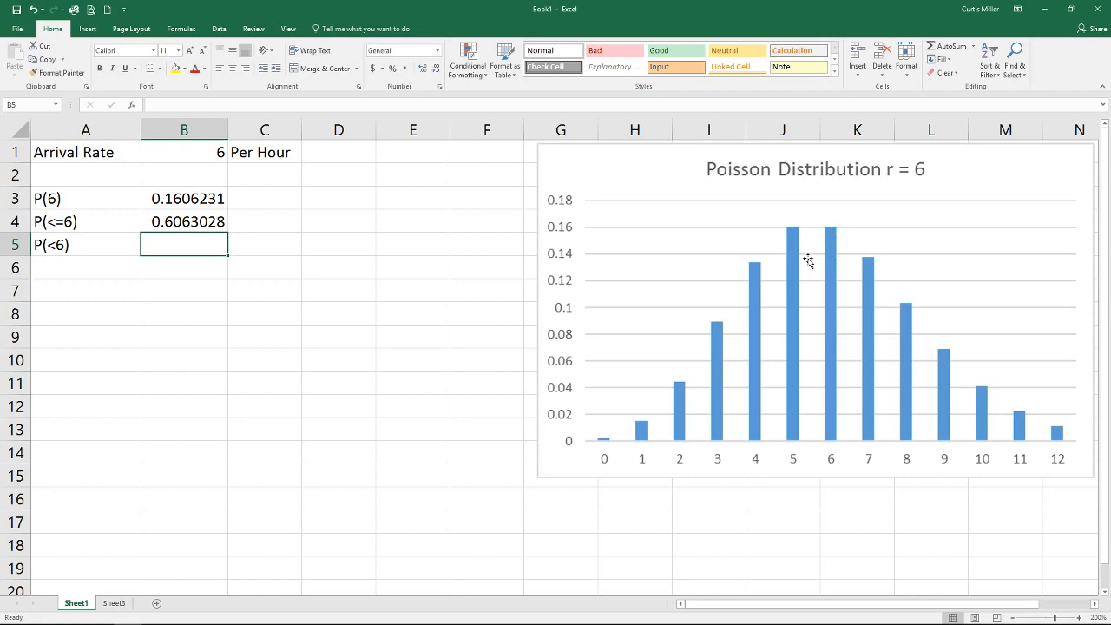
mouse_move(826, 250)
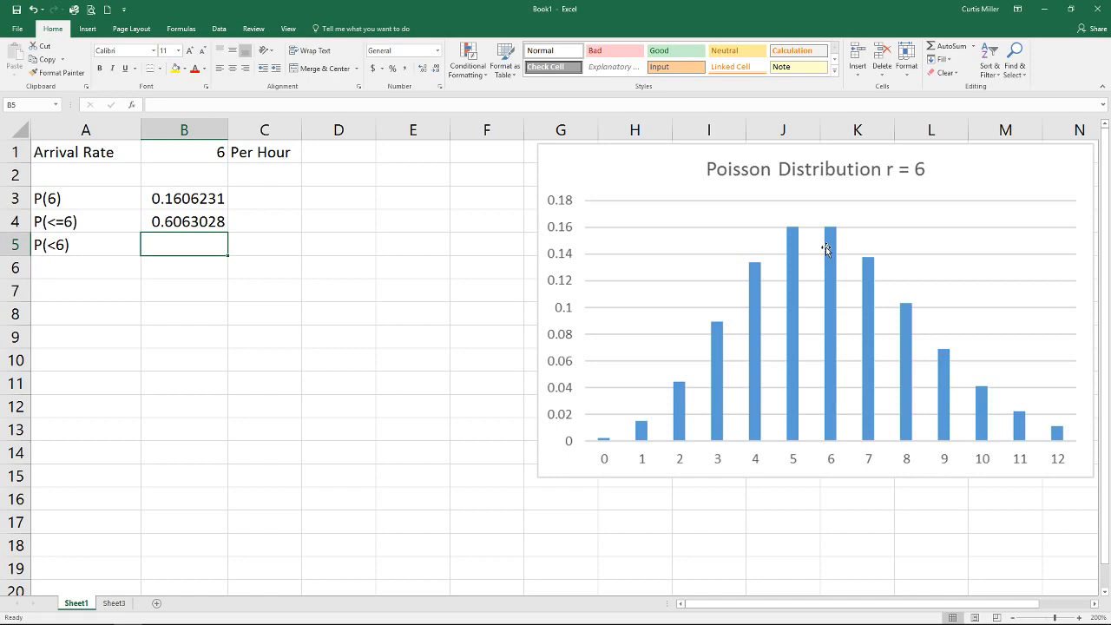
click(184, 222)
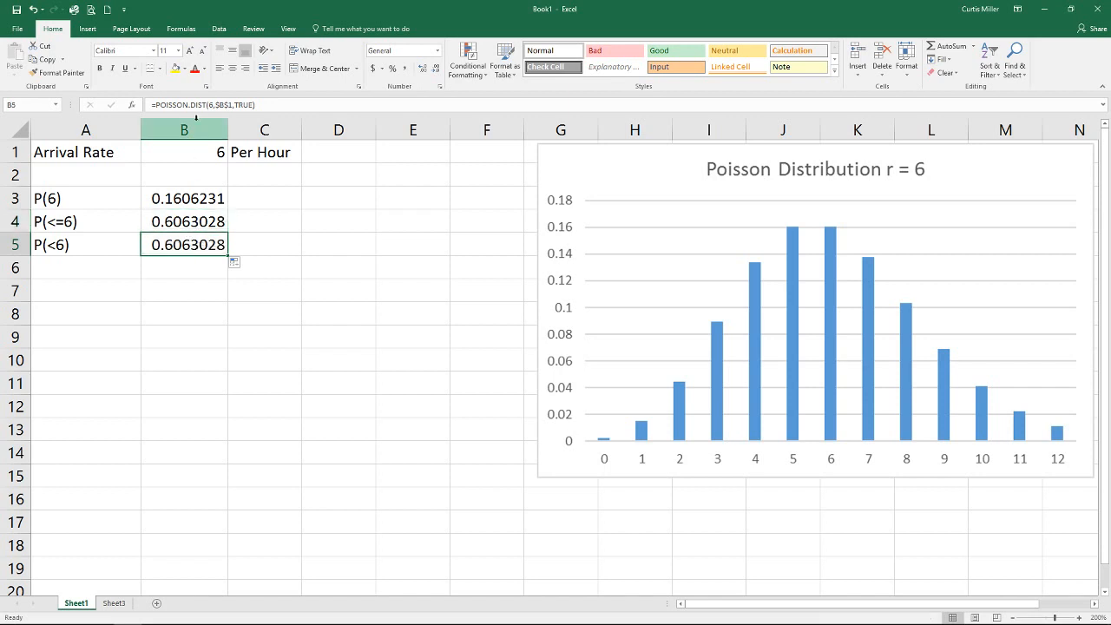
click(130, 105)
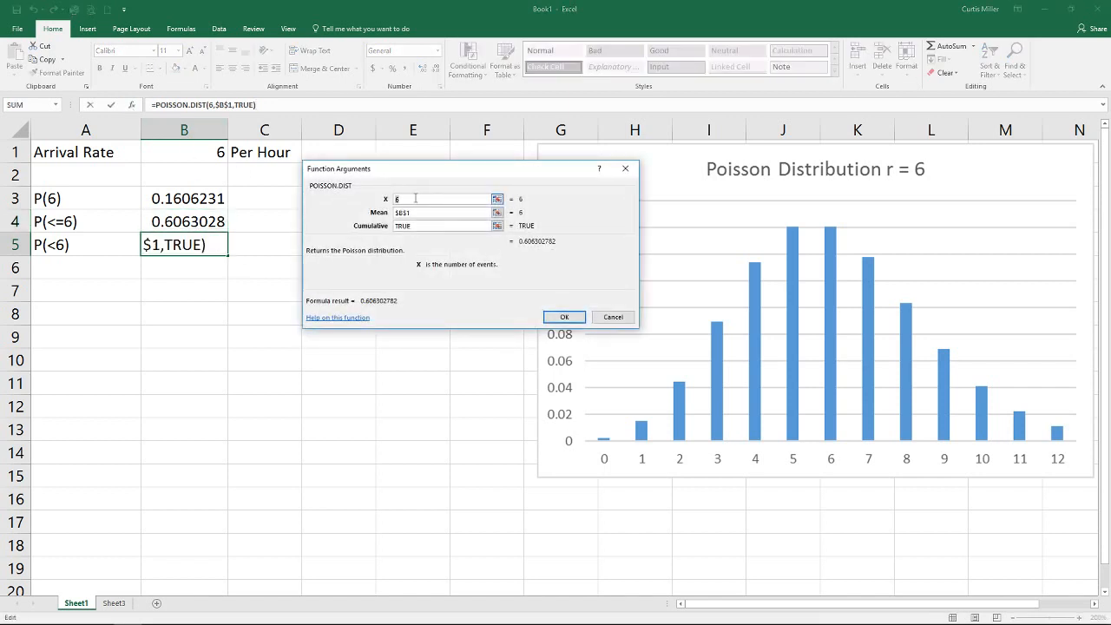
text(5)
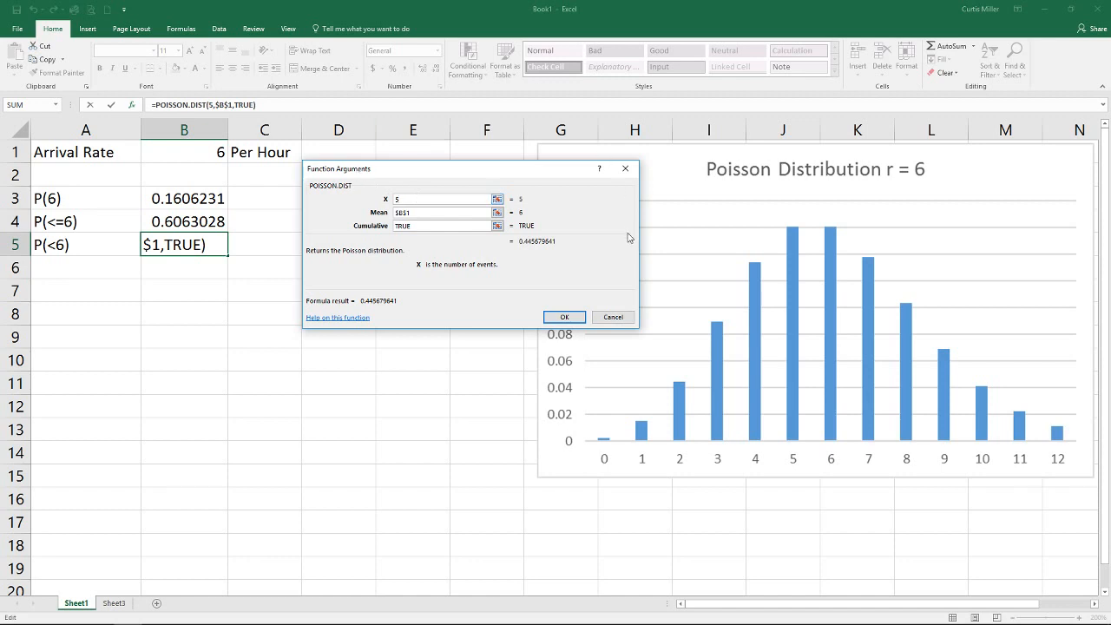
click(562, 316)
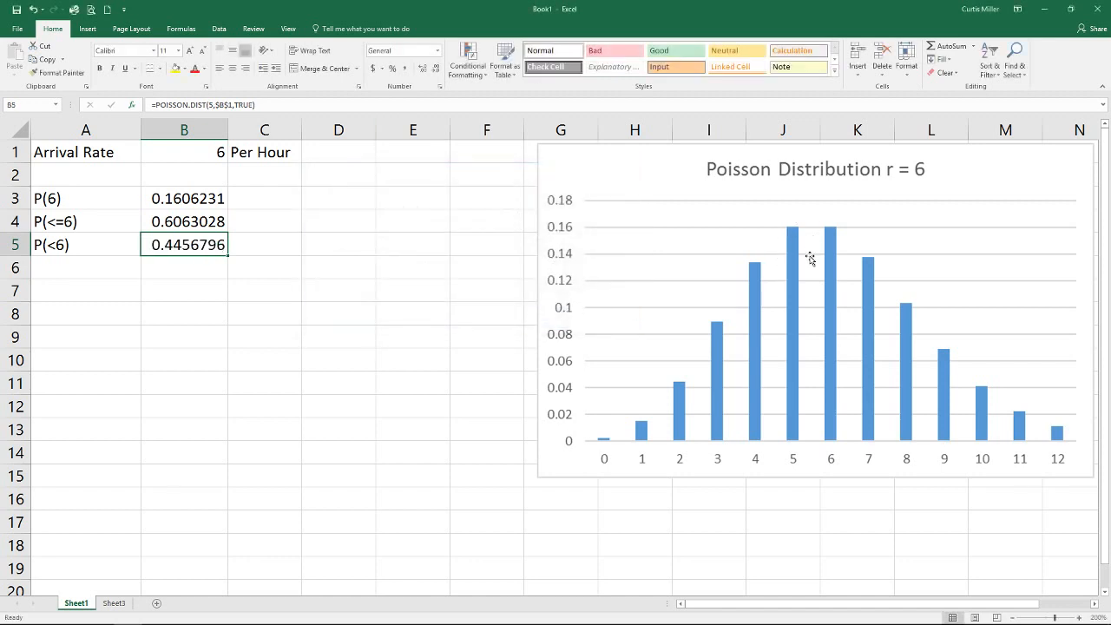
mouse_move(132, 273)
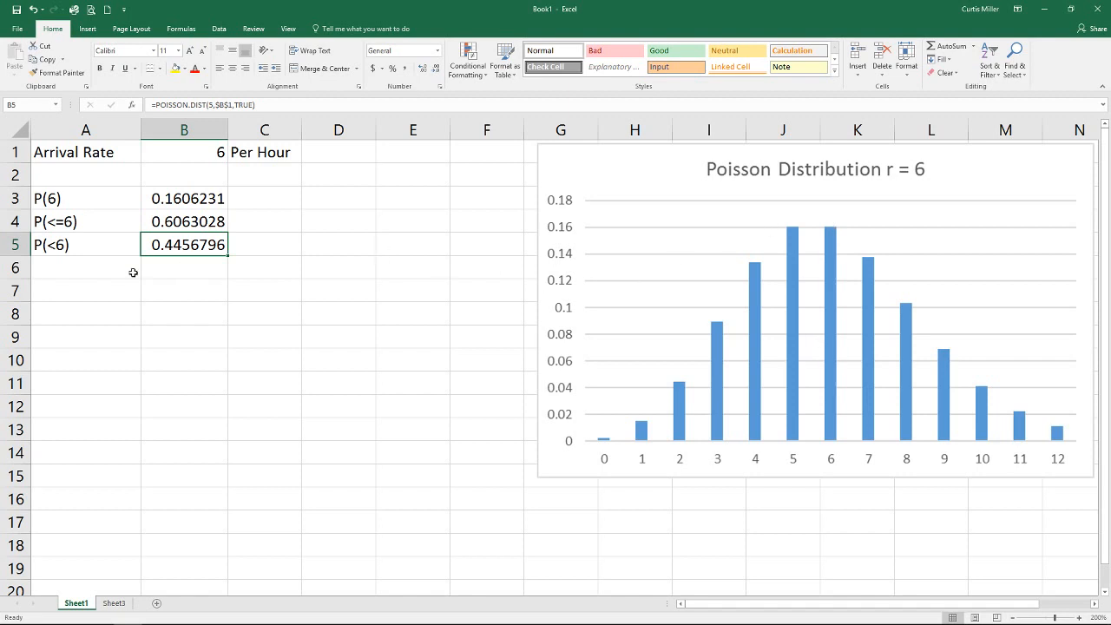
click(85, 268)
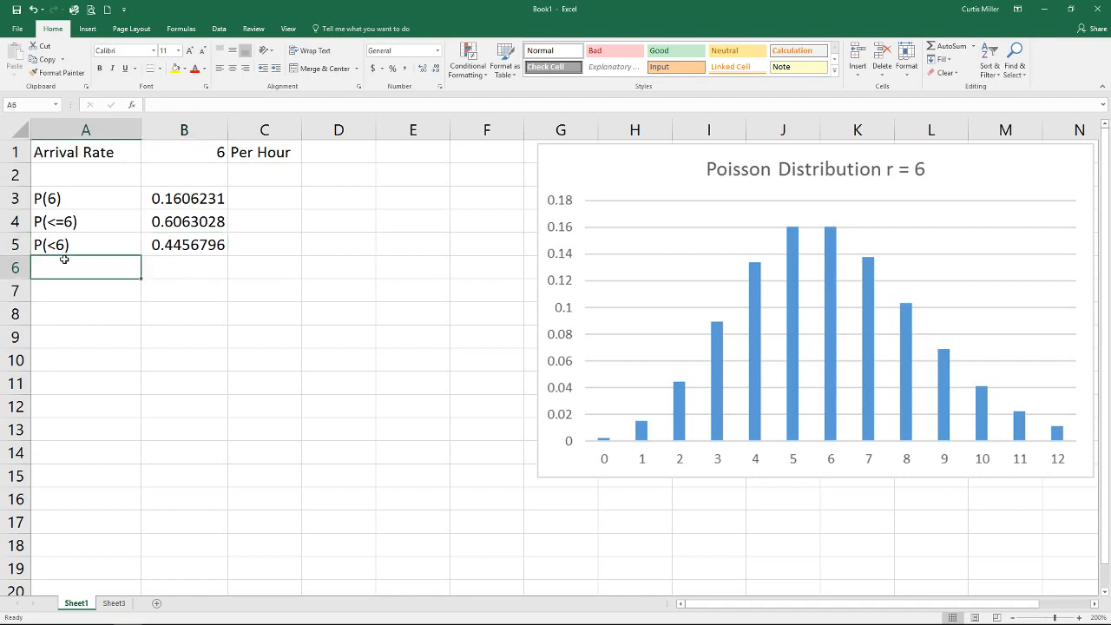
- Label A6 as P(>6) and compute B6 as =1-B4, giving 0.3936972
text(P()
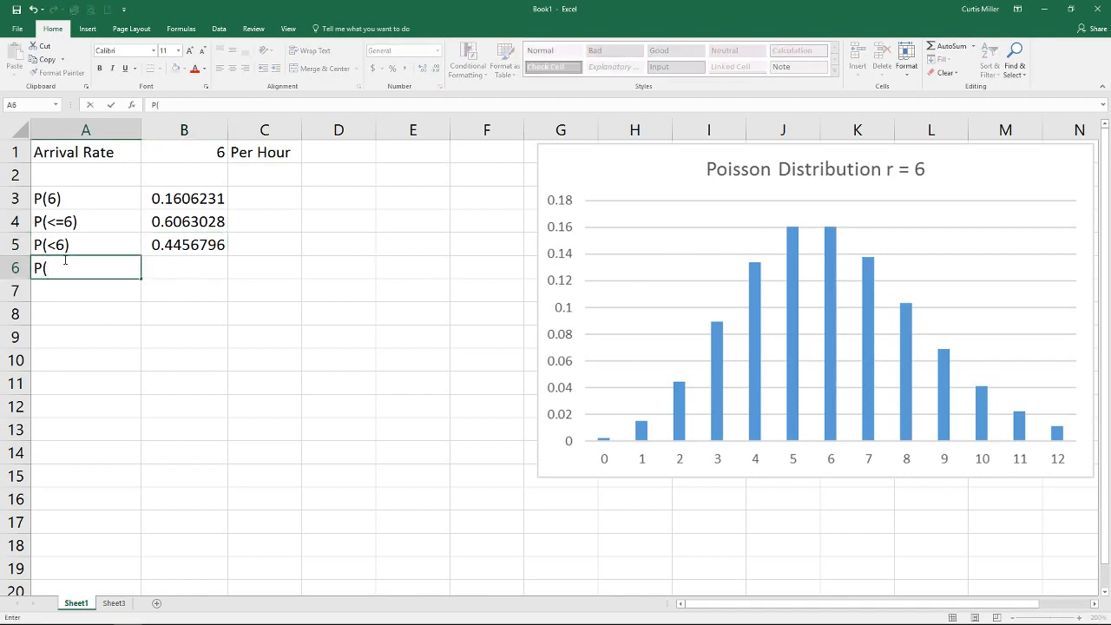
text(>6)
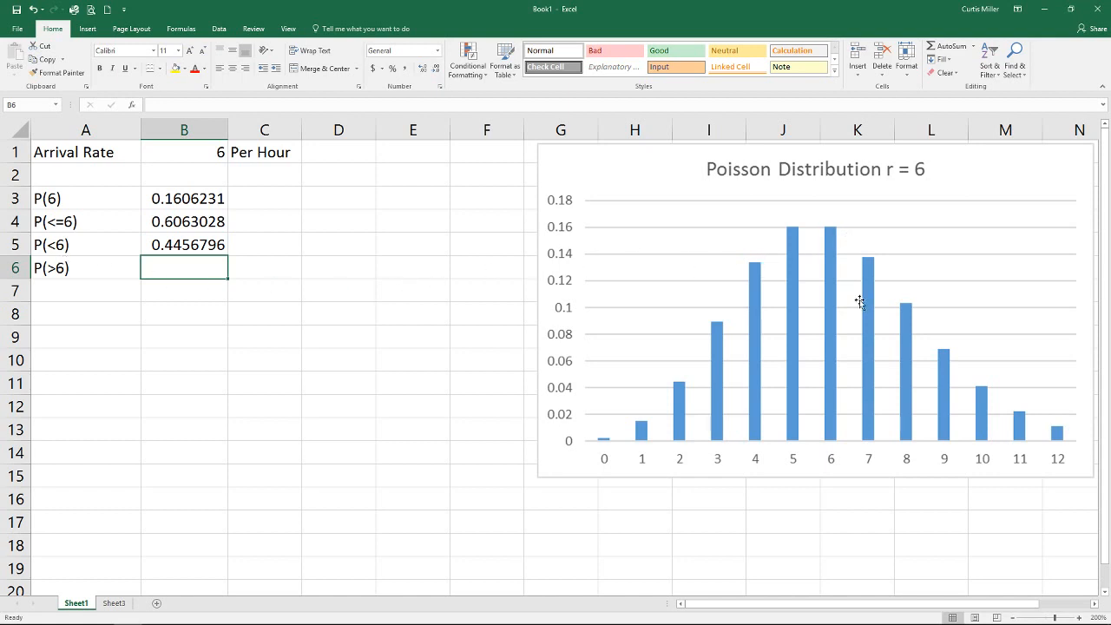
mouse_move(1074, 439)
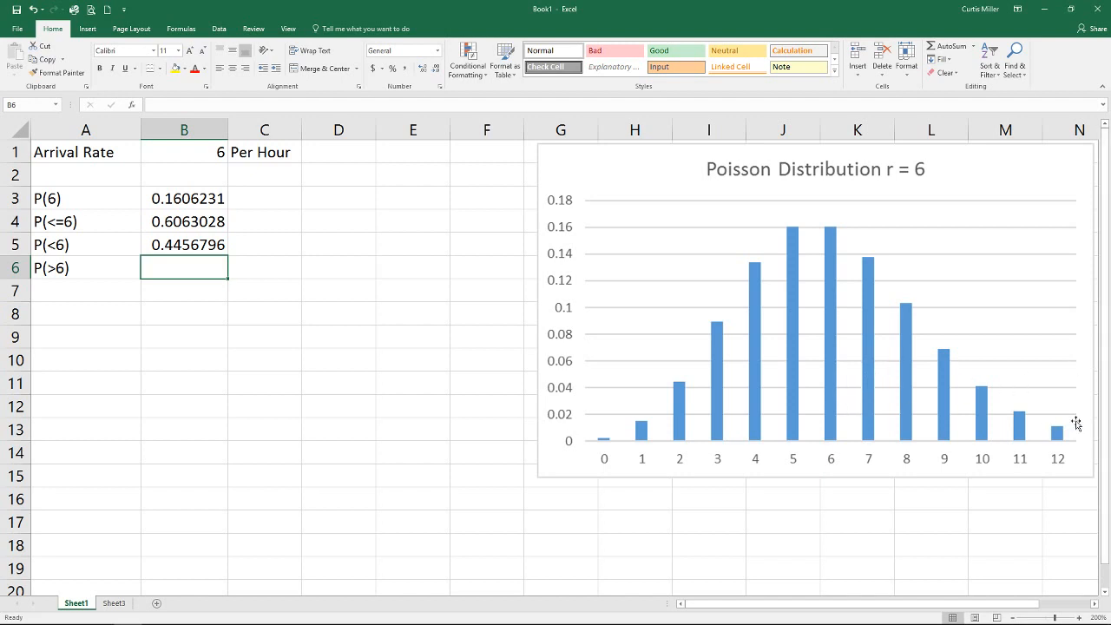
mouse_move(194, 312)
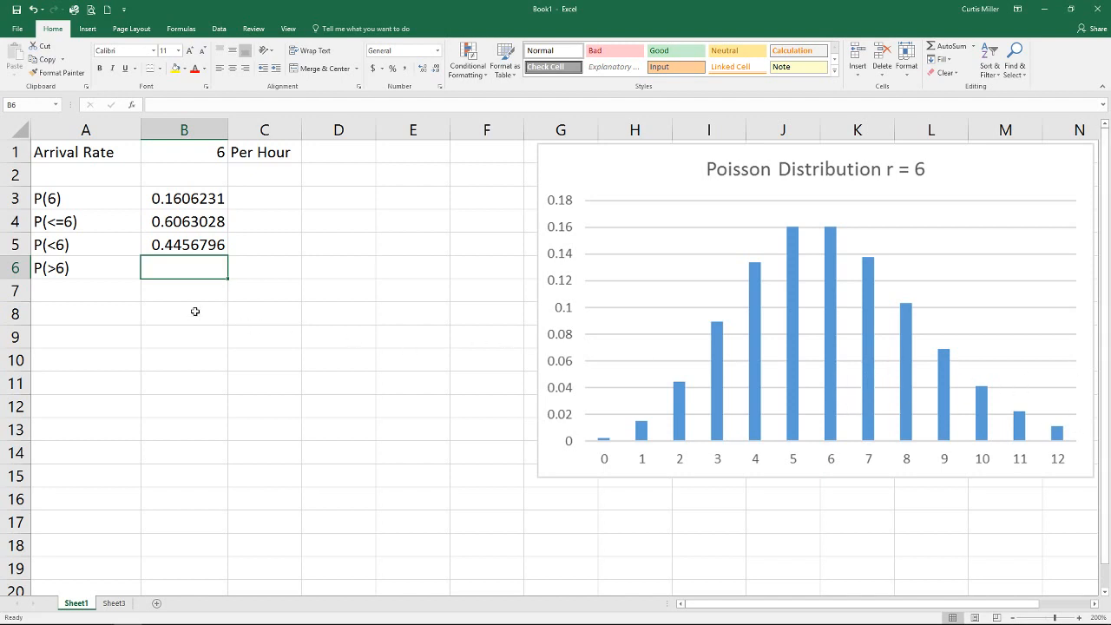
text(=)
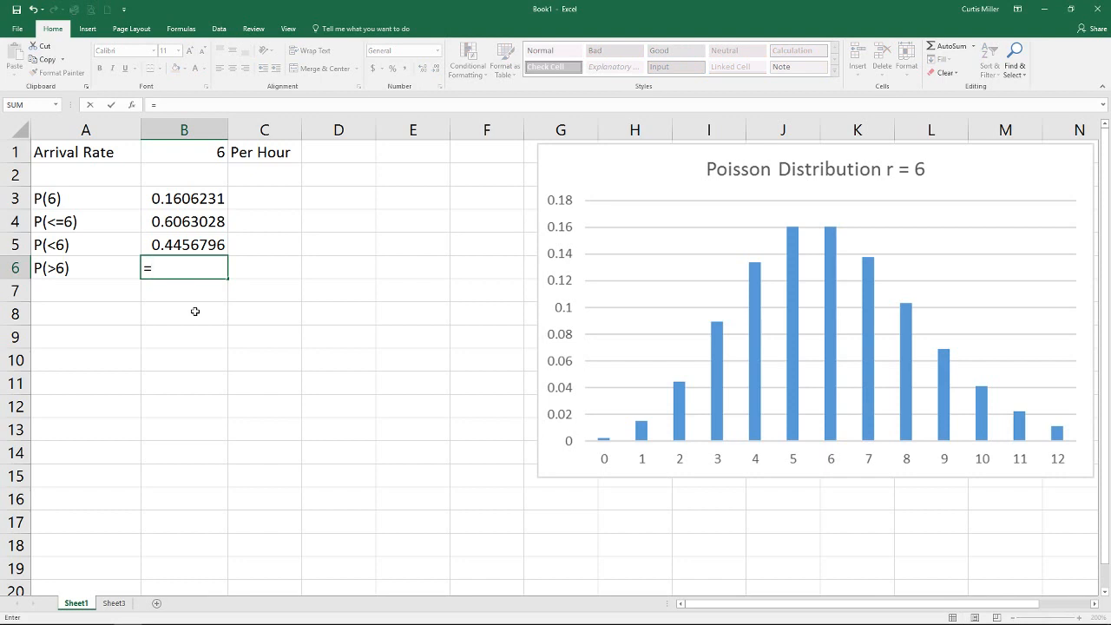
text(1)
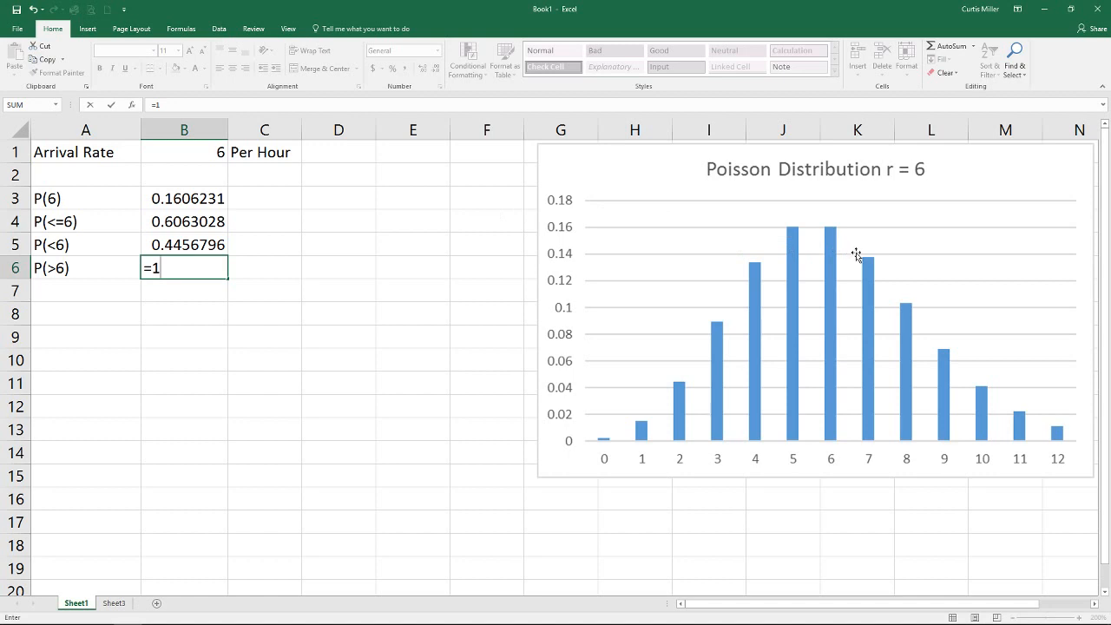
mouse_move(831, 264)
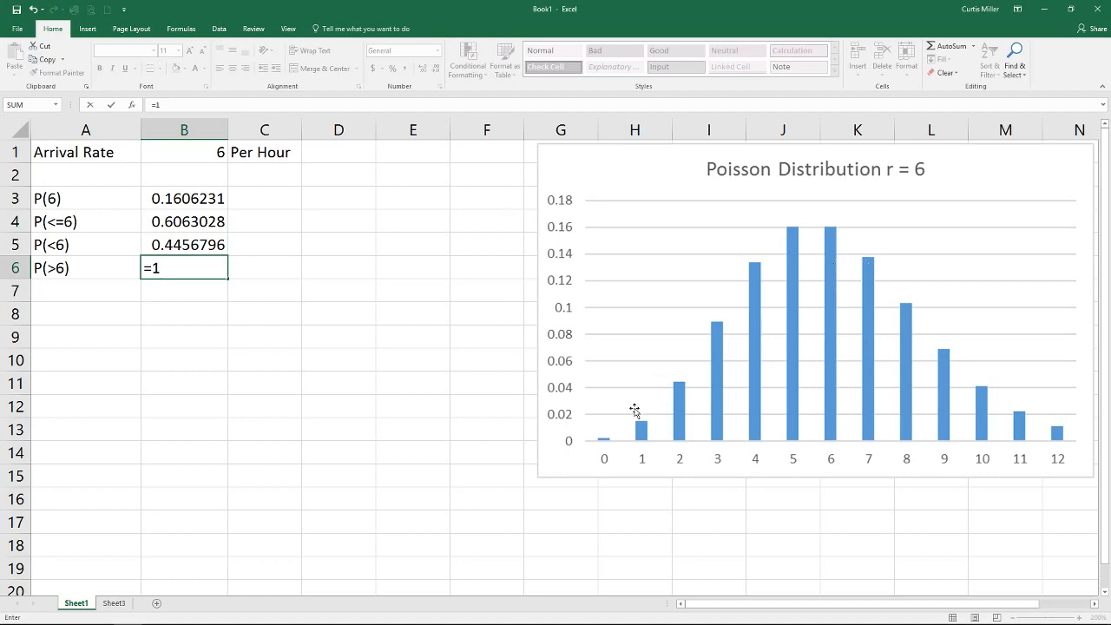
text(-)
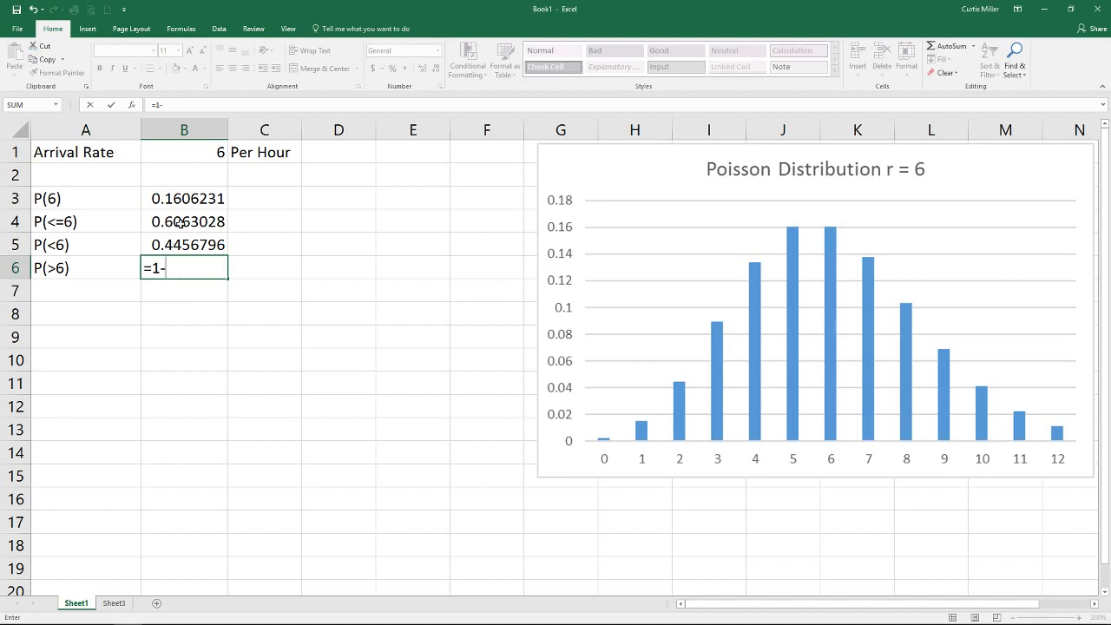
click(184, 223)
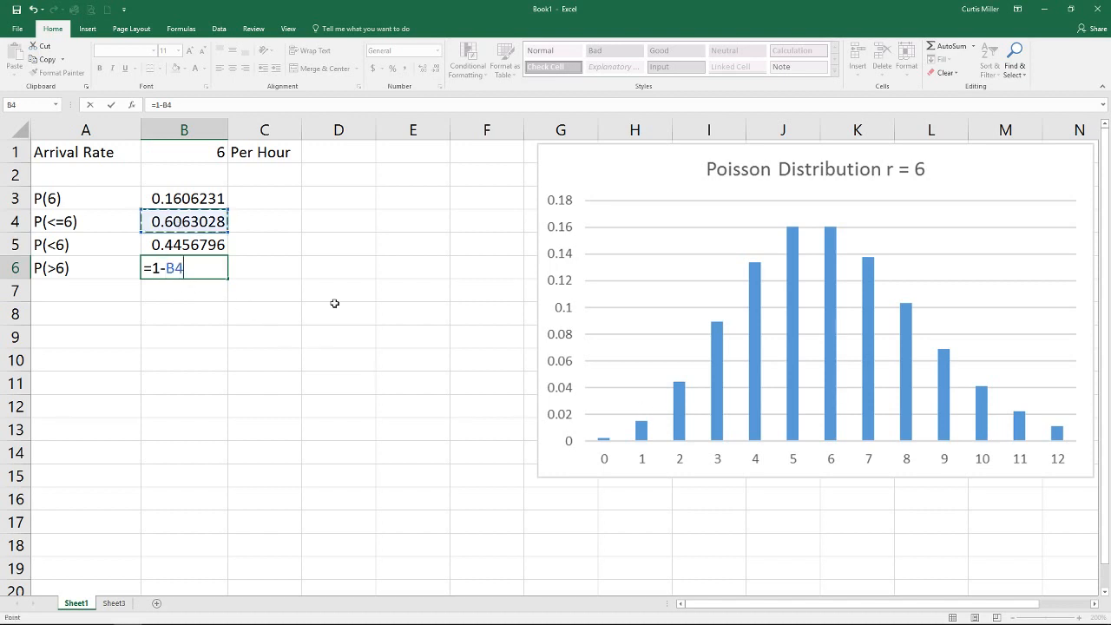
key(Enter)
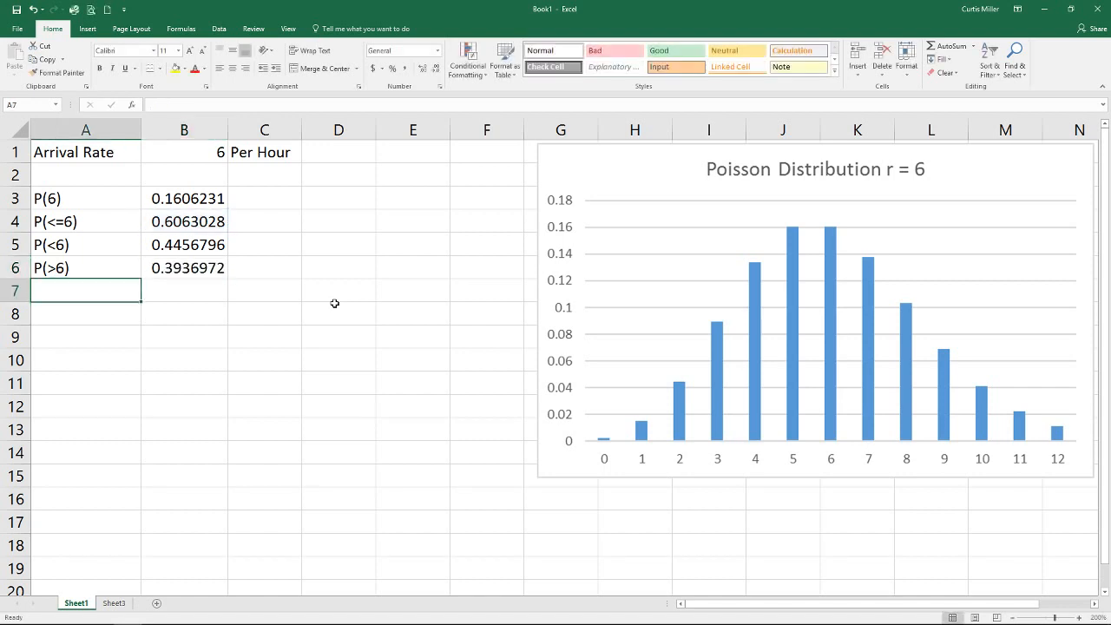
- Start a sum formula =B6+ in the cell below the P(>6) value
click(184, 290)
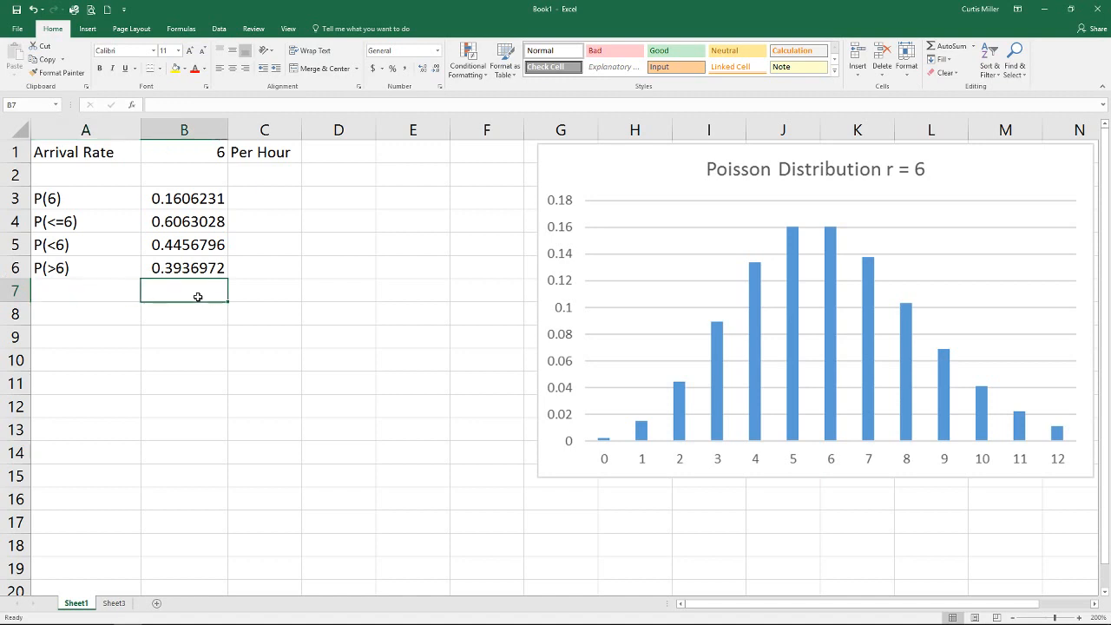
text(=B6+)
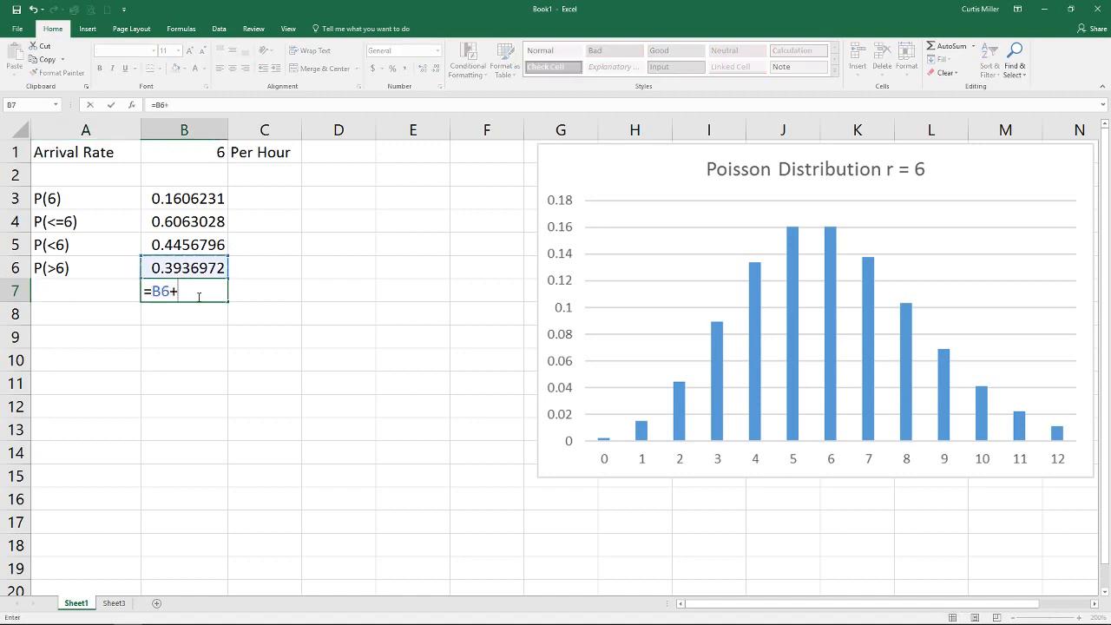